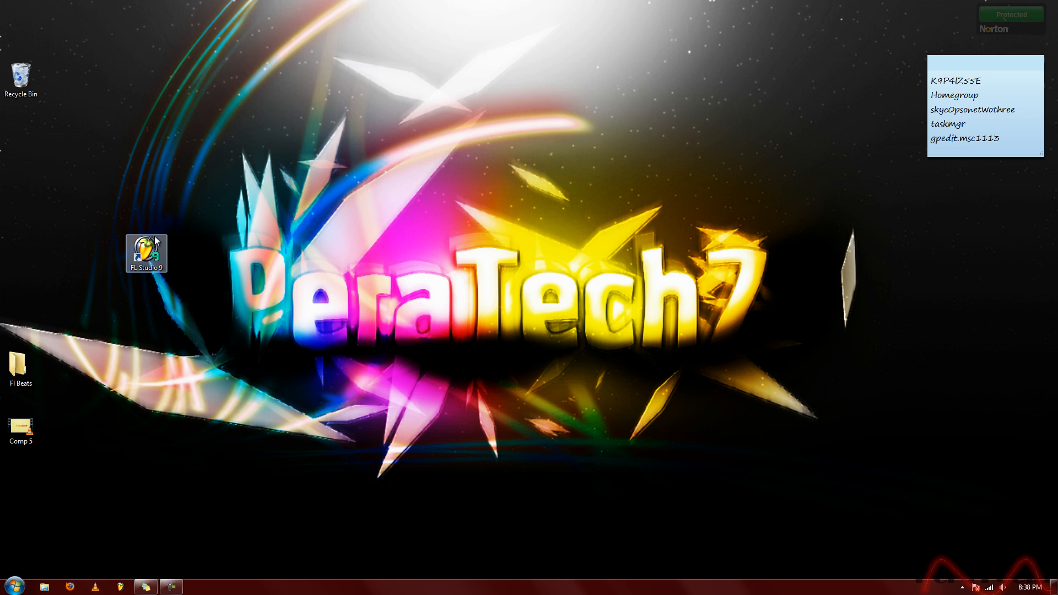
# Launch FL Studio 9 from its desktop shortcut
pyautogui.doubleClick(145, 253)
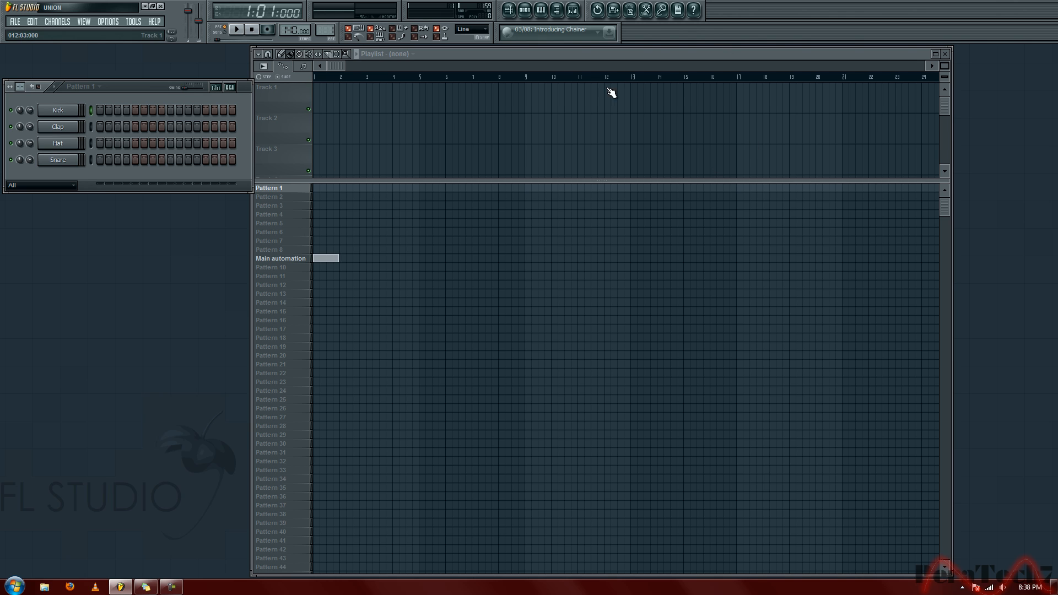
pyautogui.moveTo(450, 3)
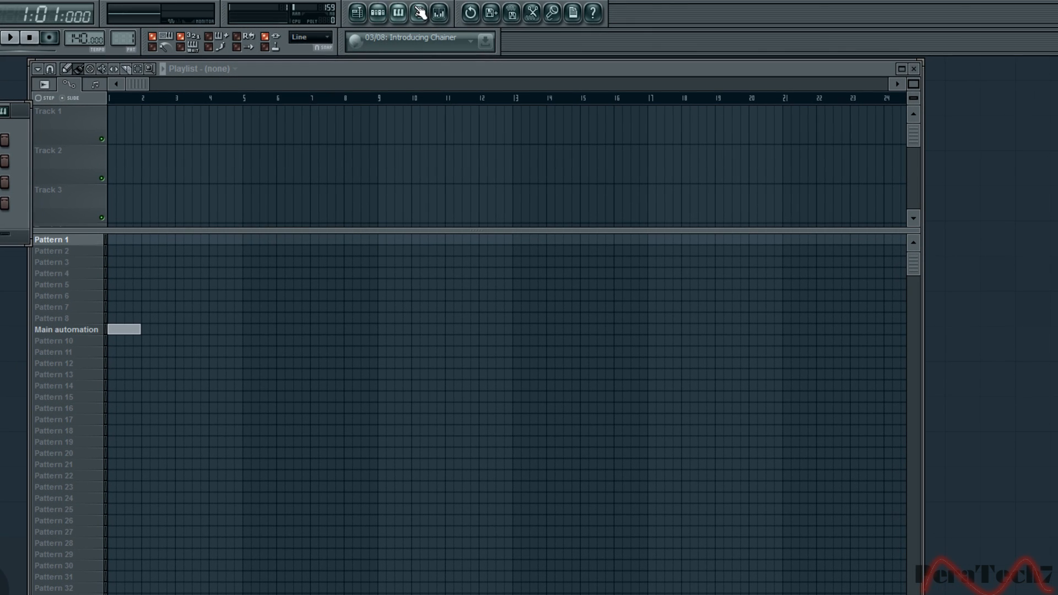
pyautogui.click(417, 12)
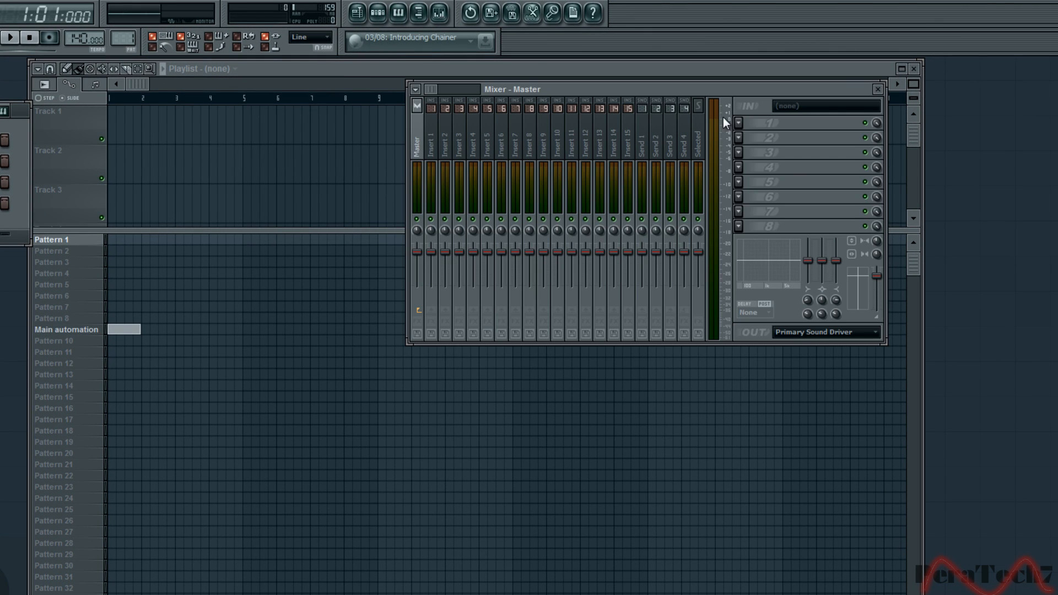
pyautogui.click(877, 88)
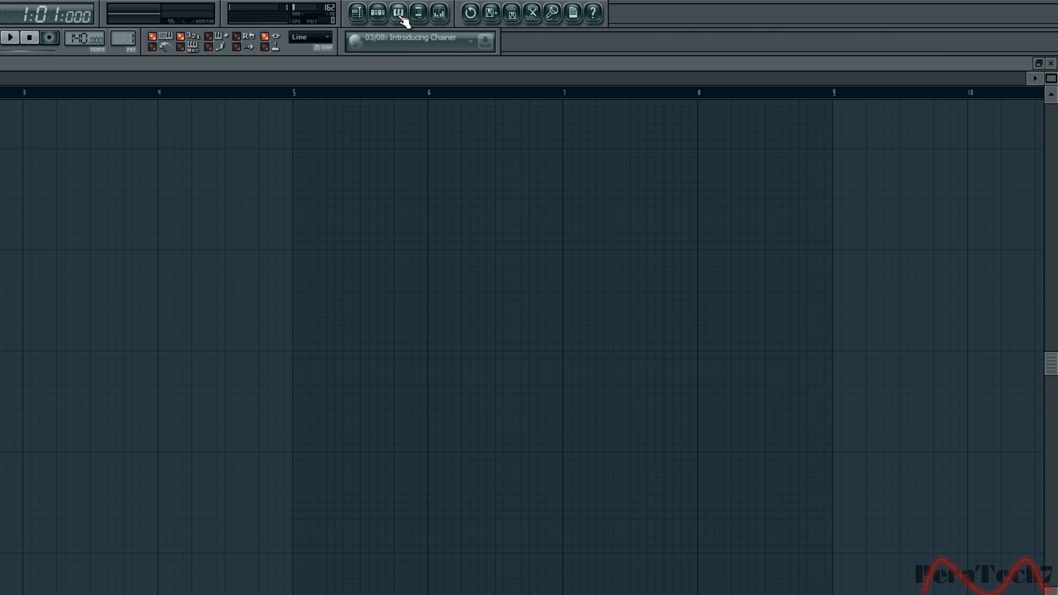
pyautogui.click(376, 12)
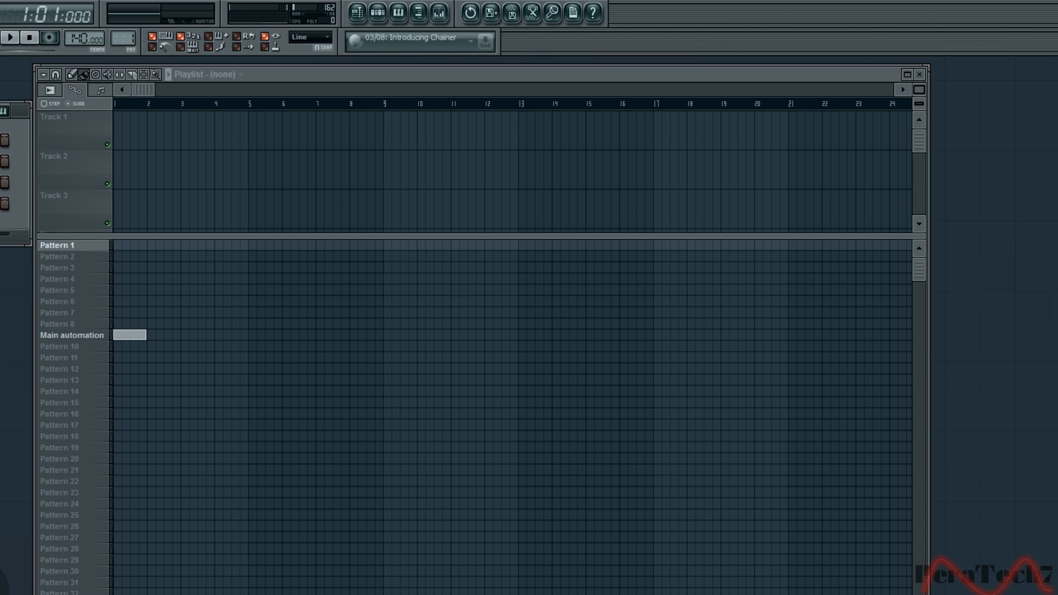
pyautogui.click(355, 12)
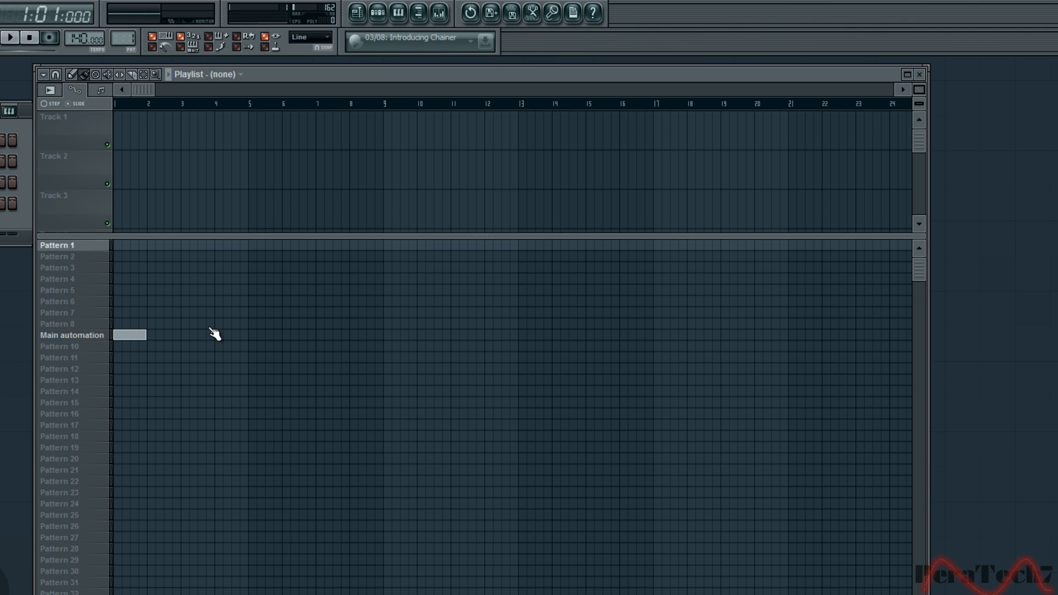
pyautogui.moveTo(437, 251)
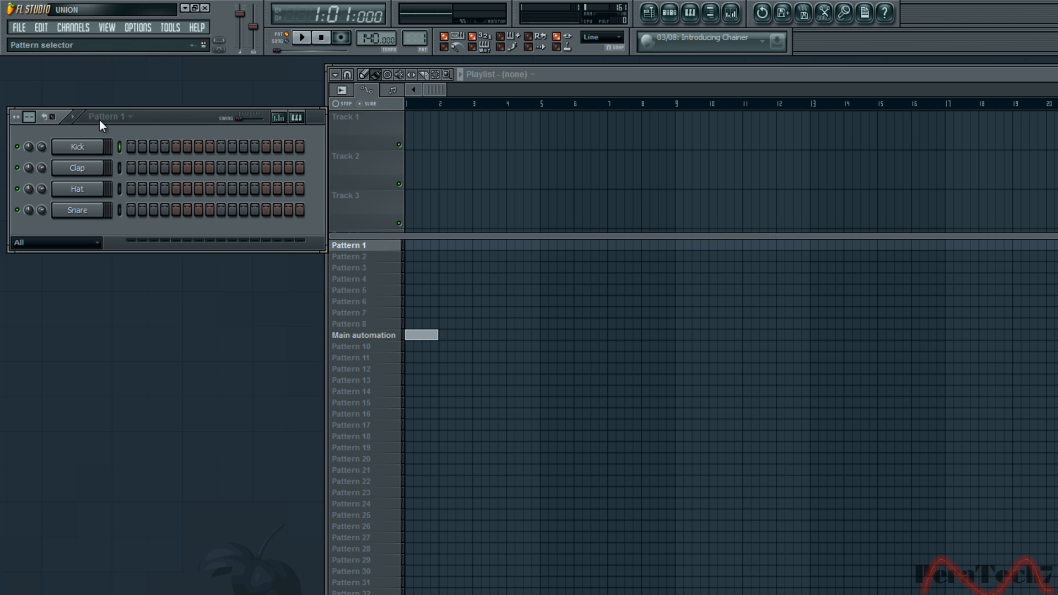
pyautogui.click(18, 27)
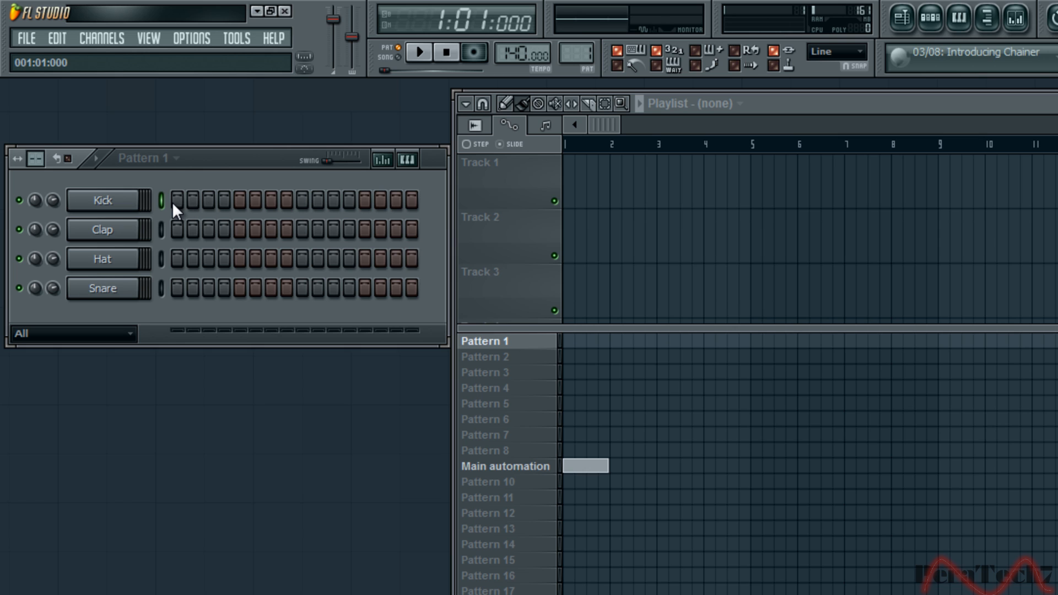
pyautogui.moveTo(177, 199); pyautogui.dragTo(225, 200)
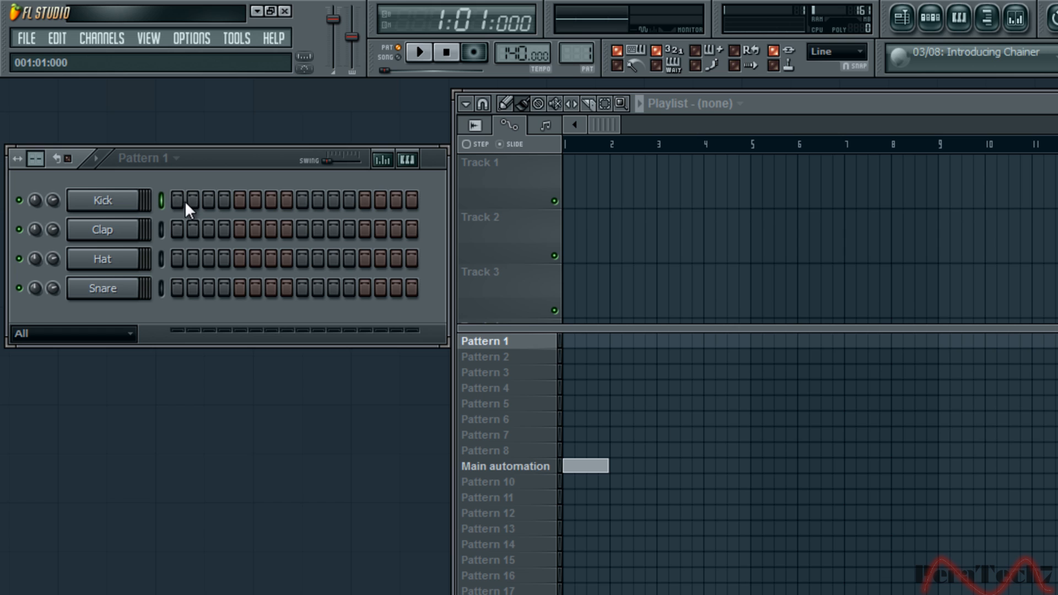
pyautogui.click(177, 199)
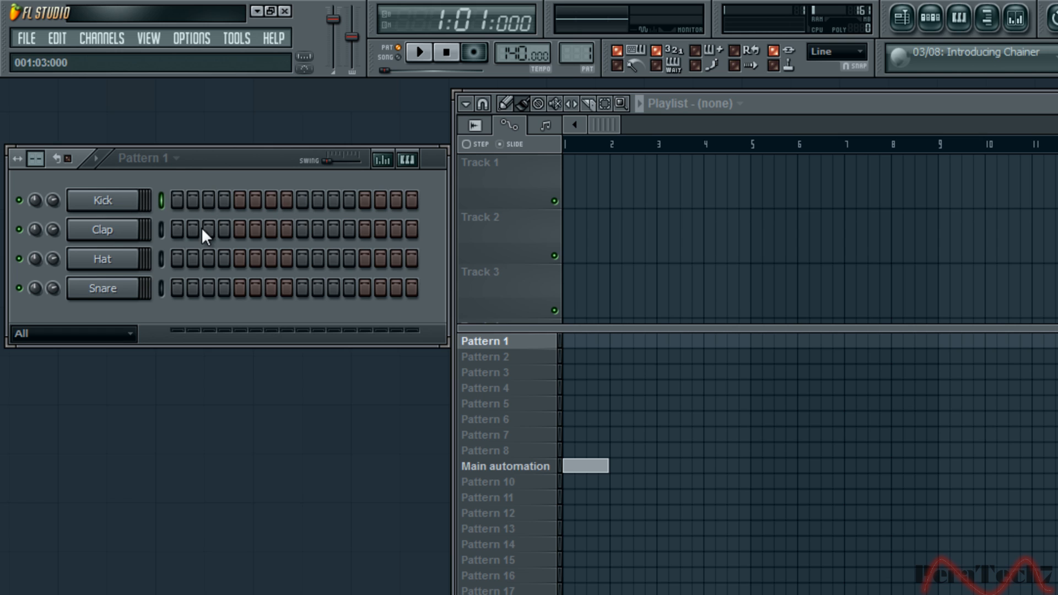
pyautogui.click(178, 199)
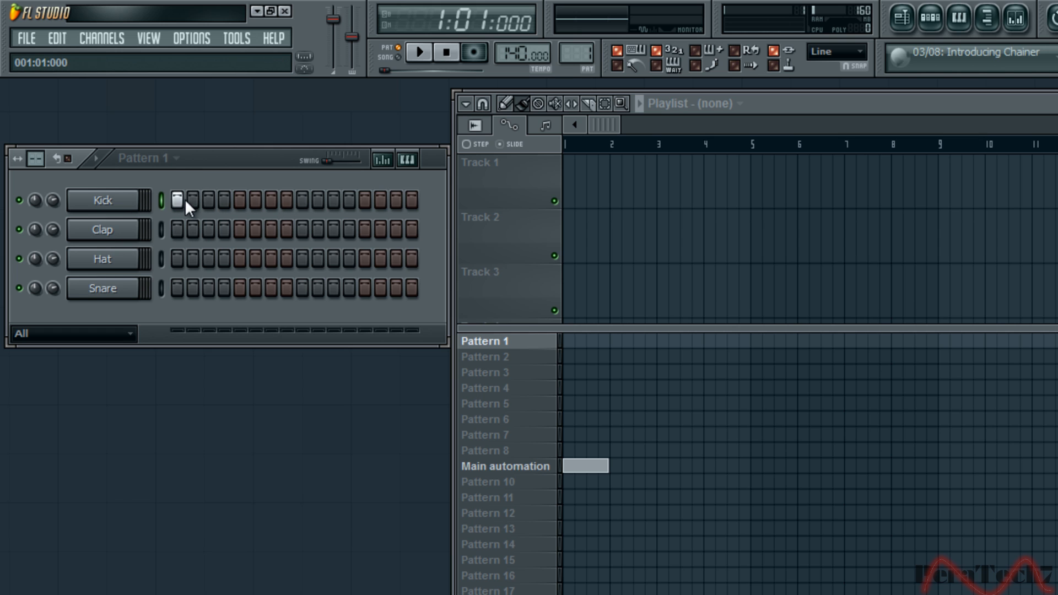
pyautogui.moveTo(177, 200); pyautogui.dragTo(287, 199)
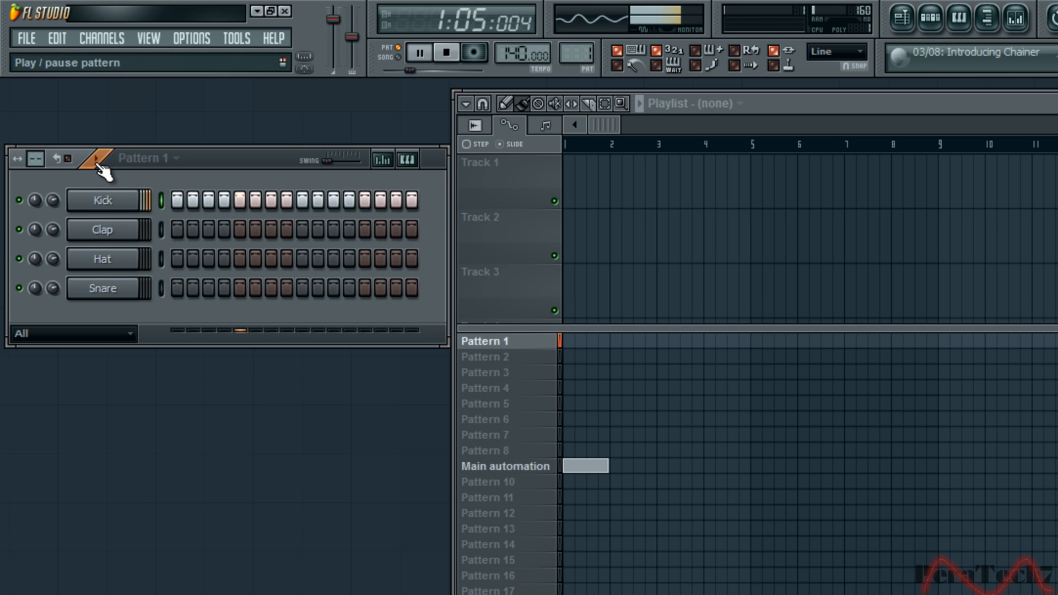
pyautogui.click(417, 52)
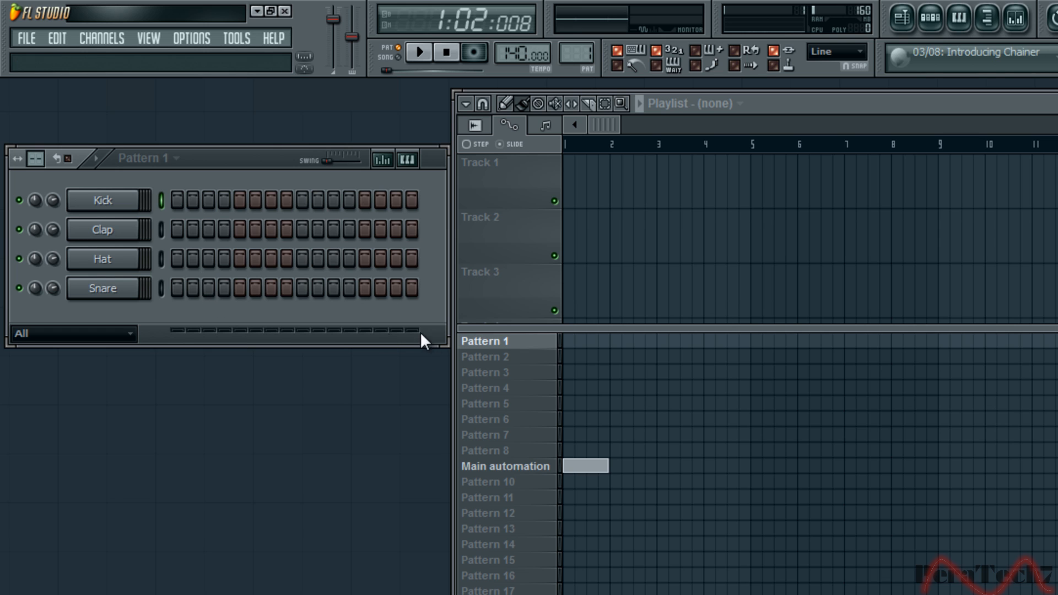
pyautogui.click(484, 340)
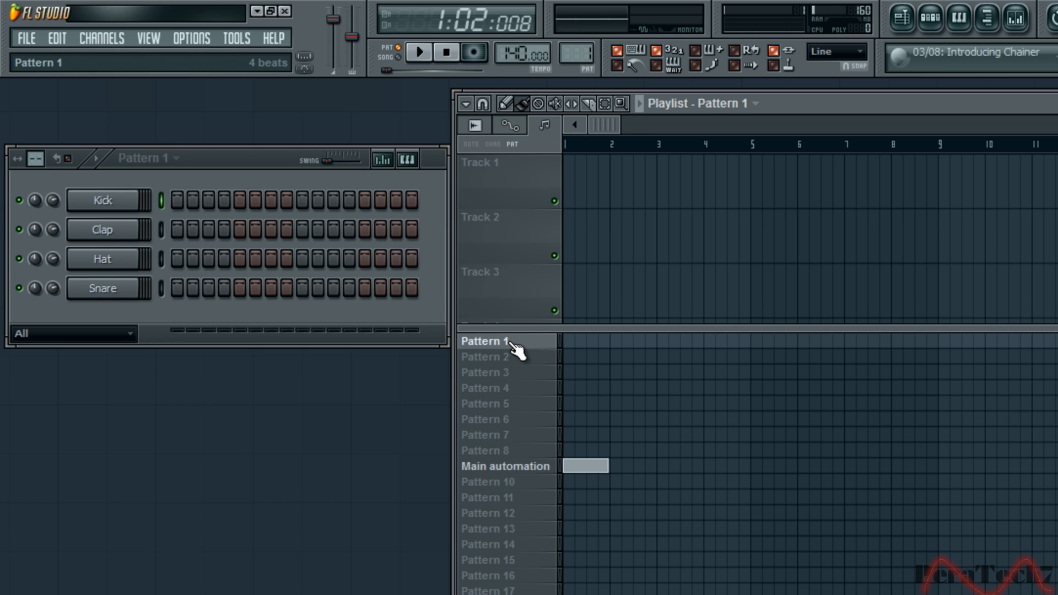
pyautogui.moveTo(538, 355)
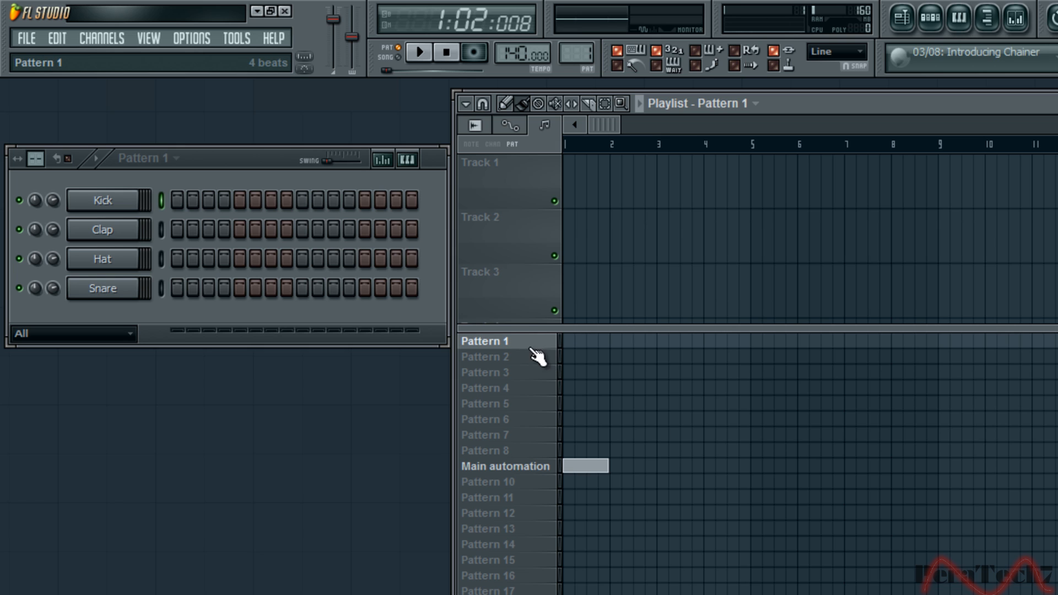
pyautogui.moveTo(562, 356)
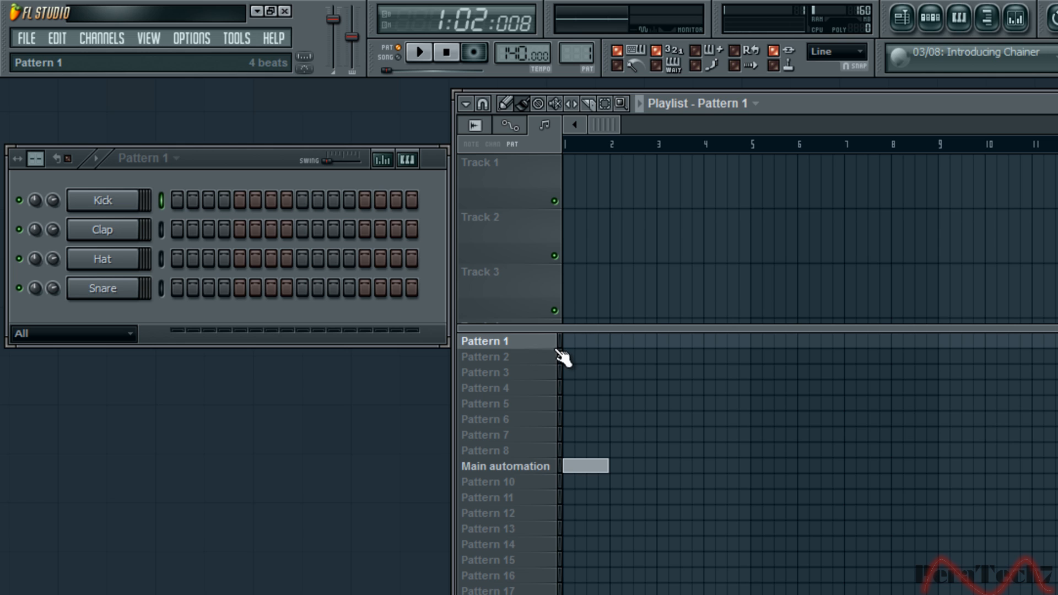
# Rename Pattern 1 to 'Kick'
pyautogui.click(484, 371)
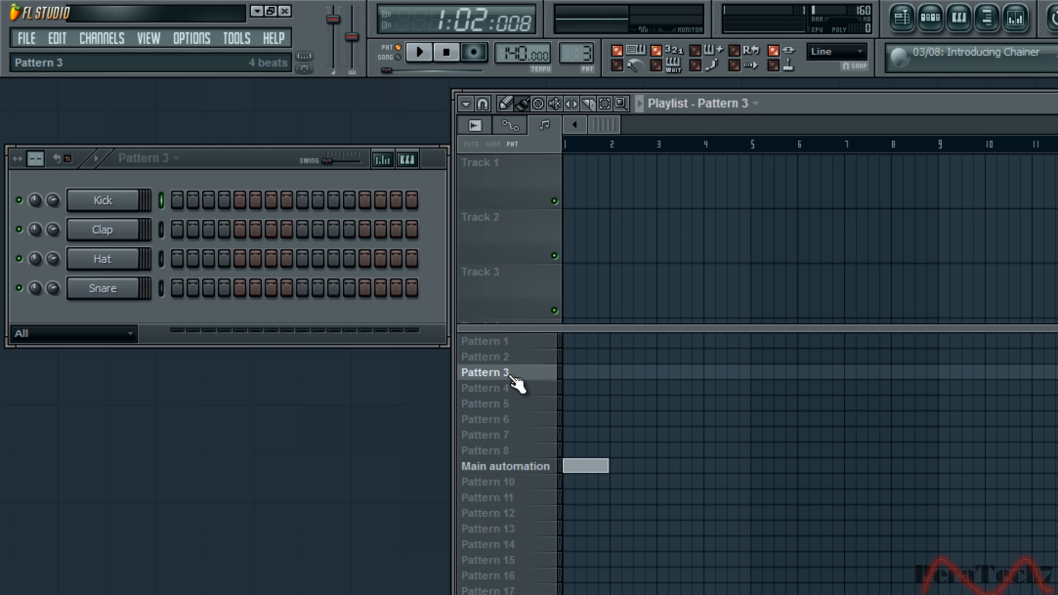
pyautogui.click(484, 387)
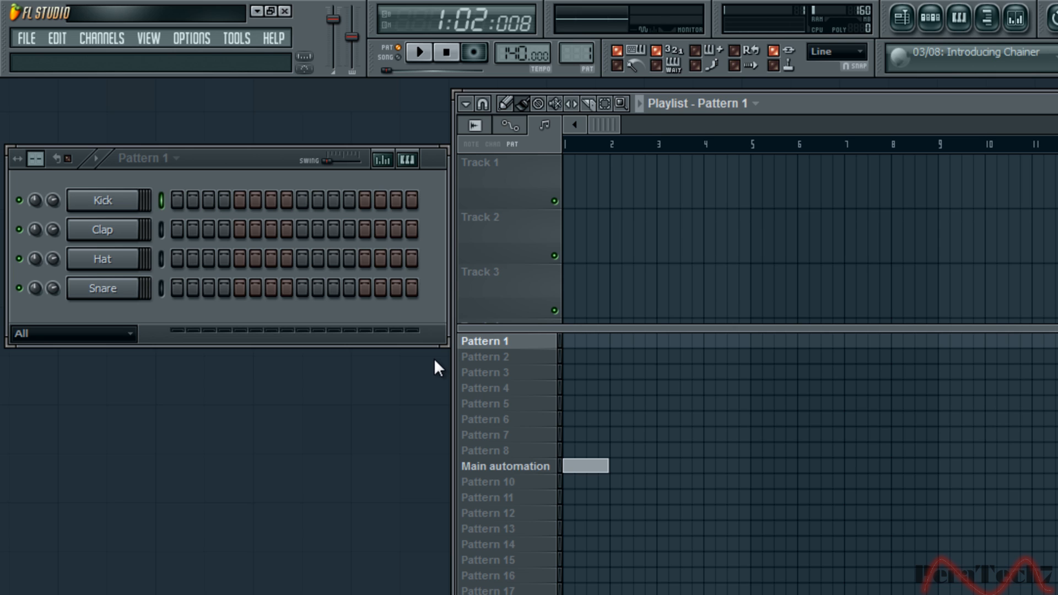
pyautogui.moveTo(450, 371)
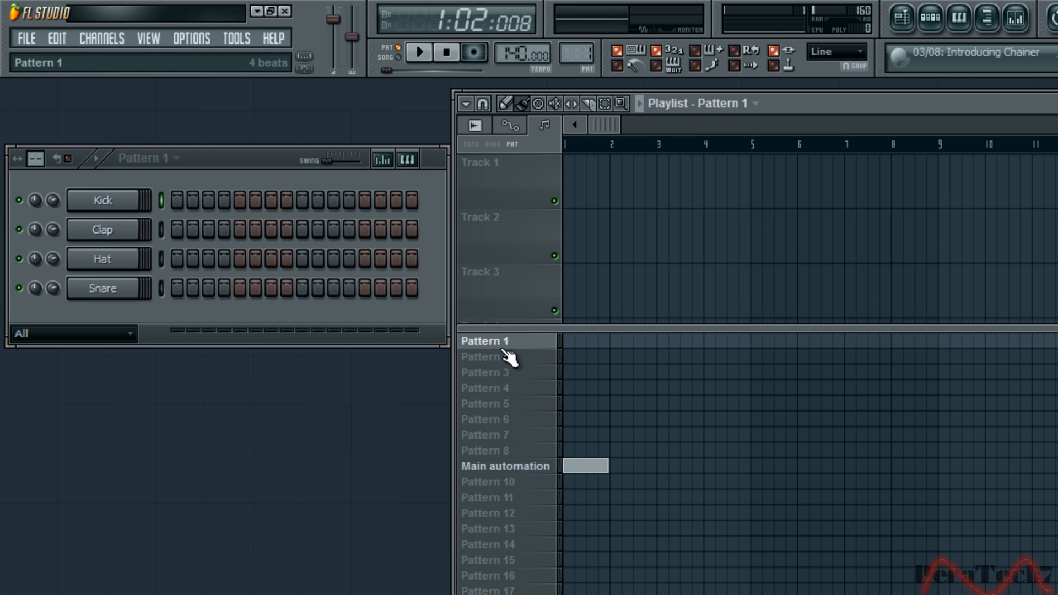
pyautogui.rightClick(484, 341)
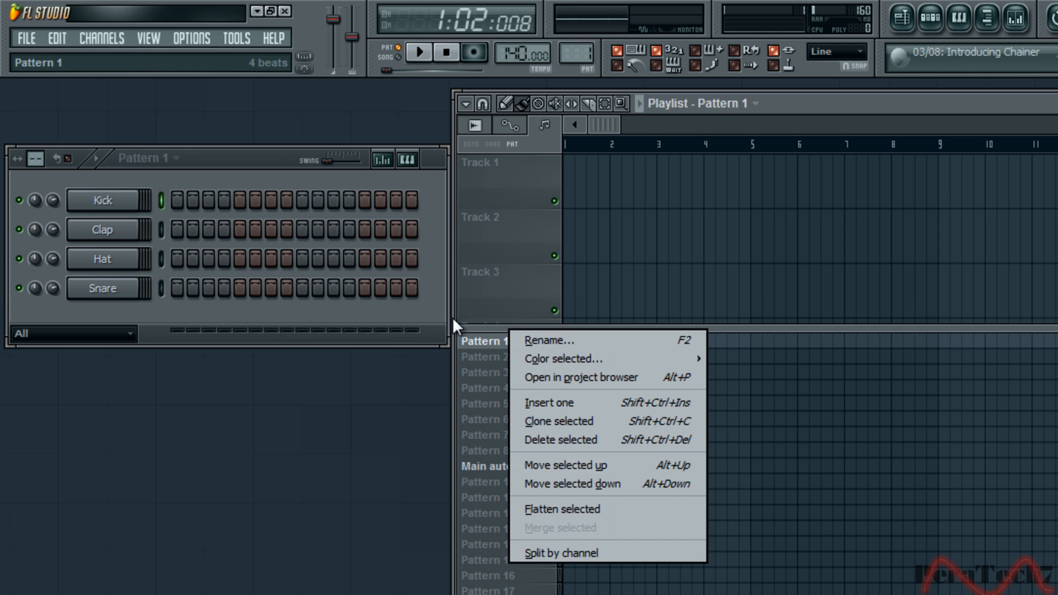
pyautogui.click(550, 340)
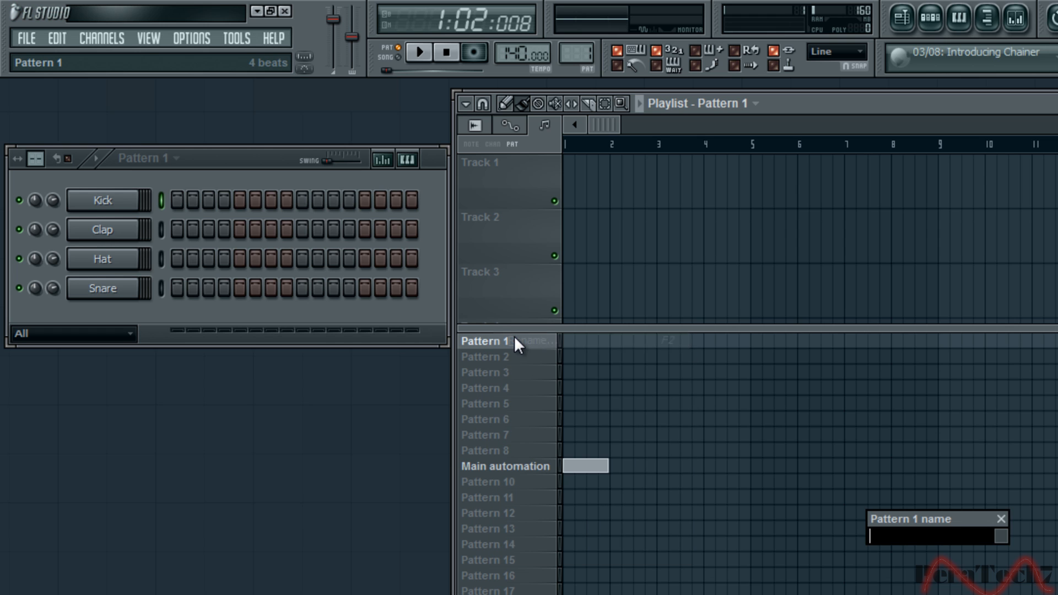
pyautogui.write('Kick')
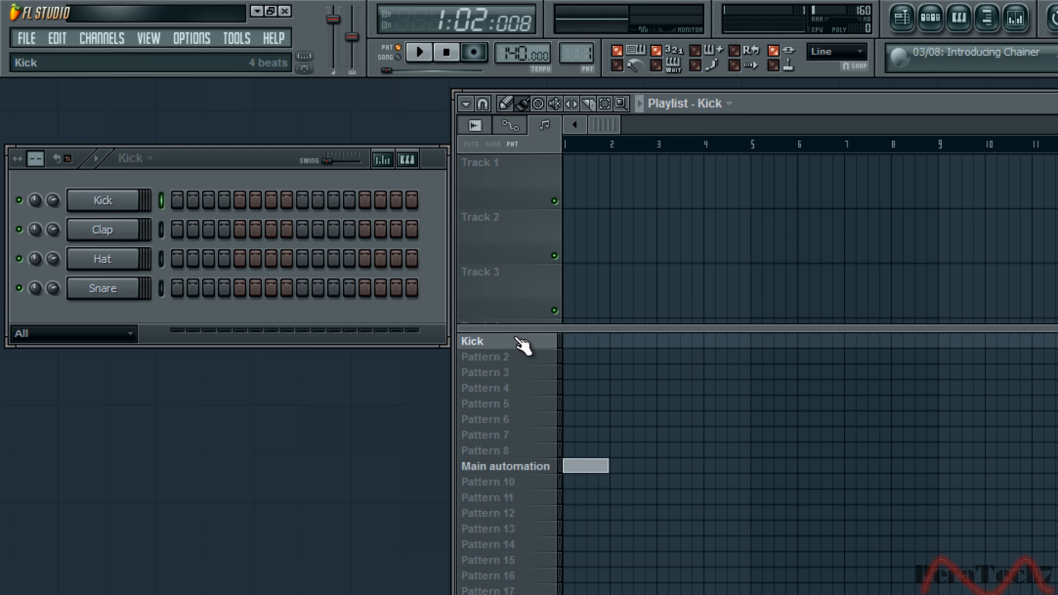
# Rename patterns 2–4 to Clap, Hat and Snare, then reselect Kick
pyautogui.click(483, 356)
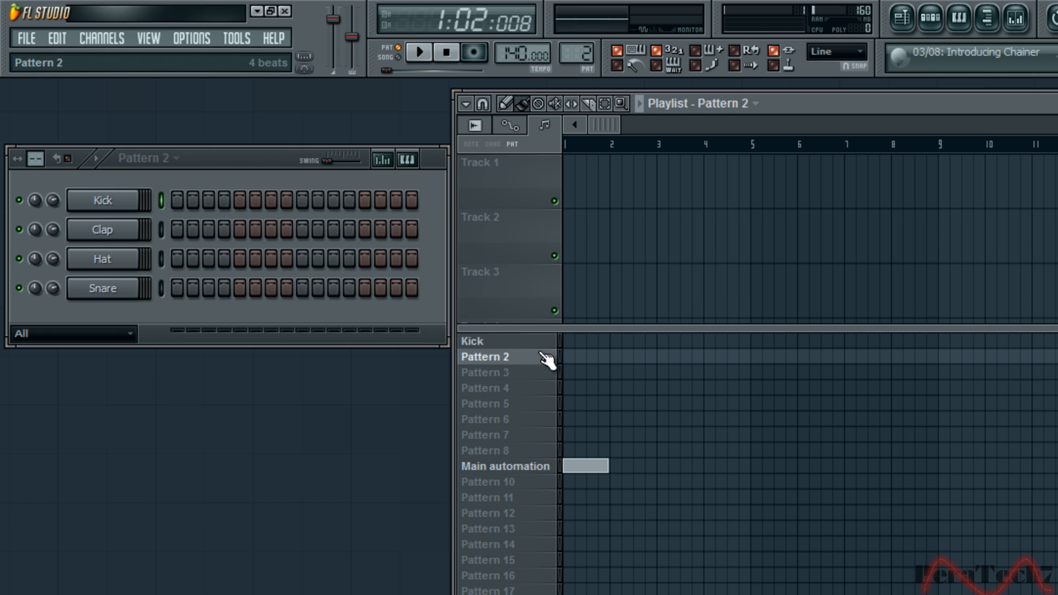
pyautogui.doubleClick(484, 356)
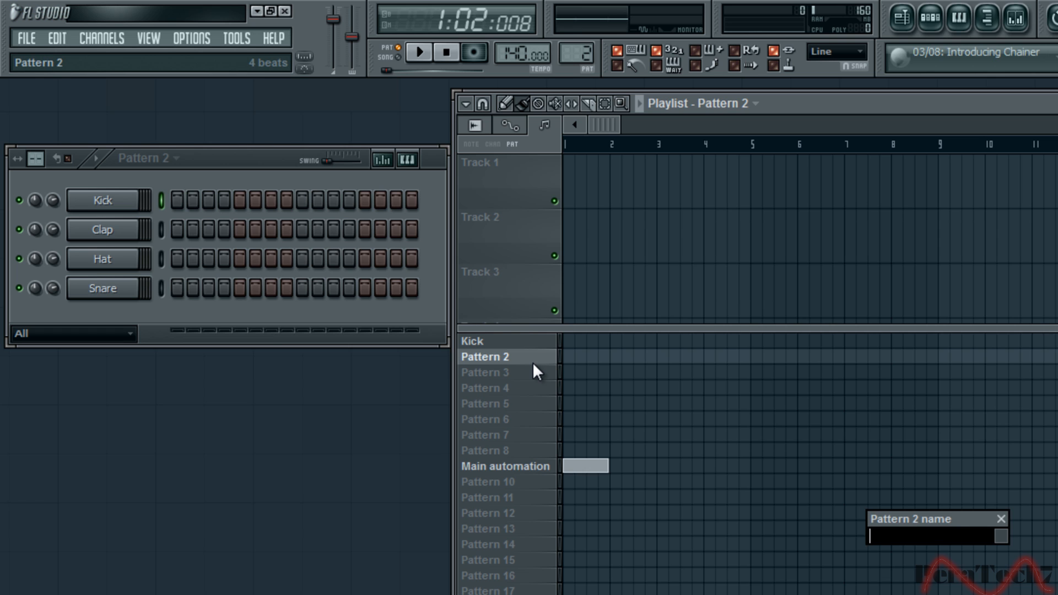
pyautogui.click(483, 372)
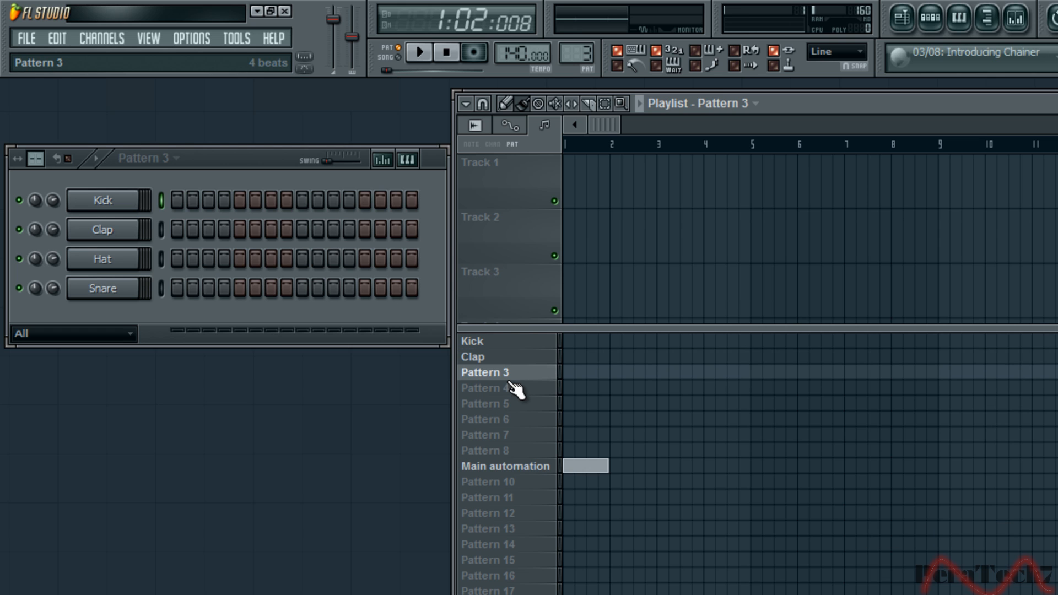
pyautogui.click(484, 371)
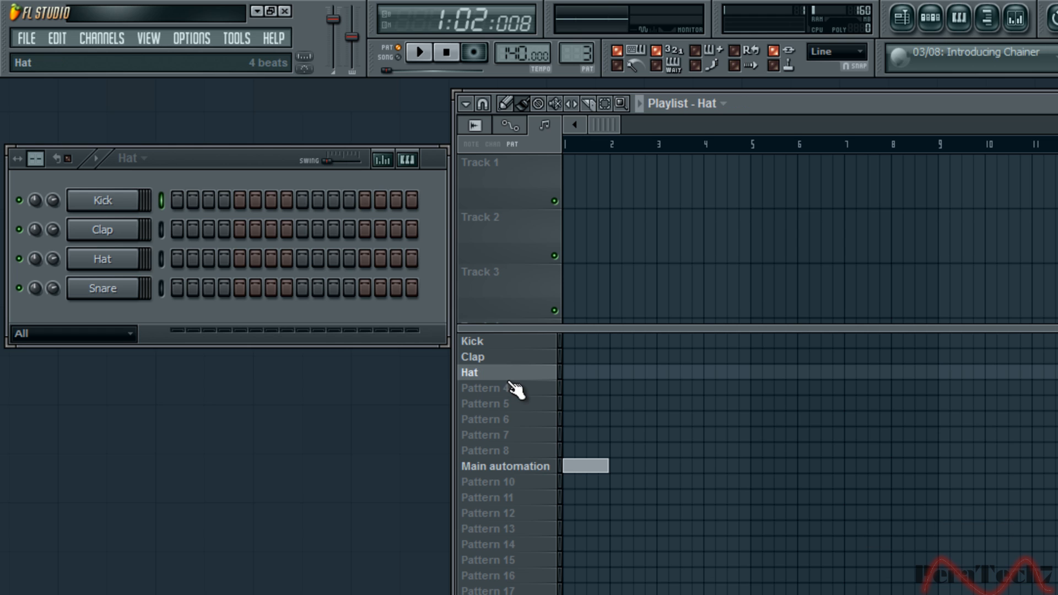
pyautogui.doubleClick(484, 388)
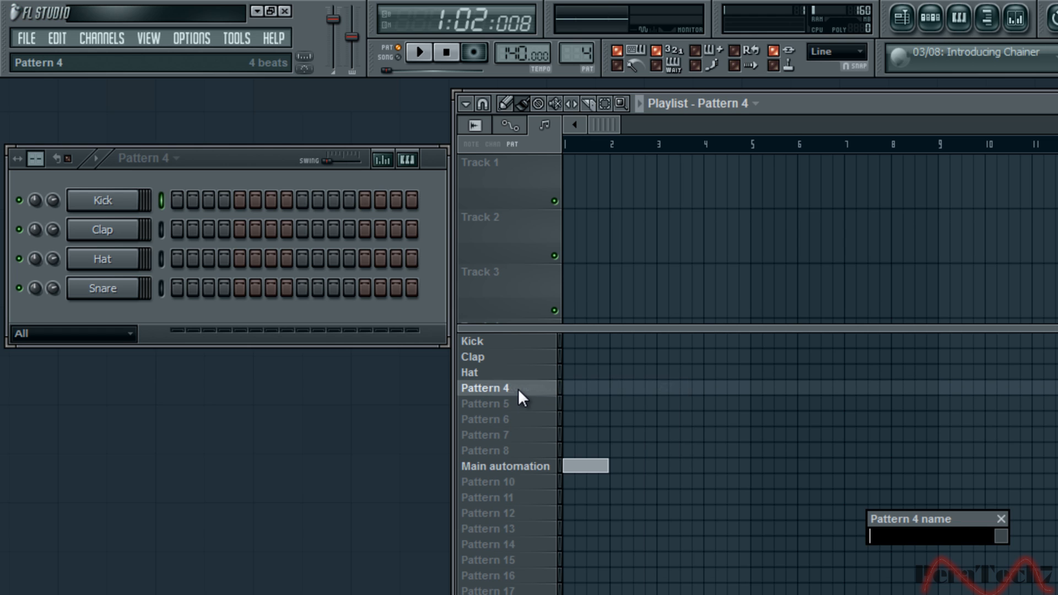
pyautogui.write('Snaer')
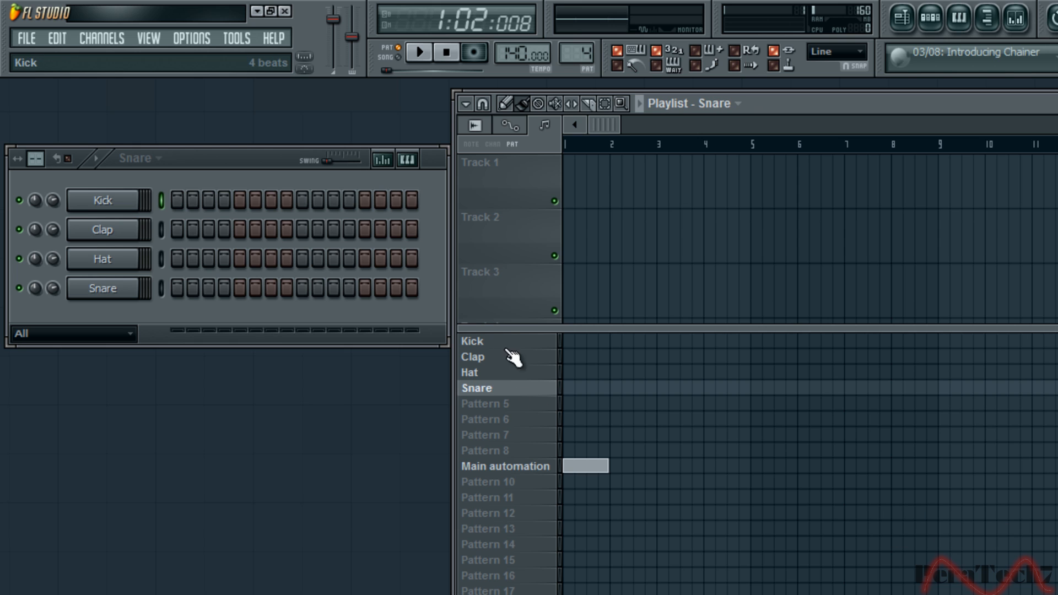
pyautogui.click(472, 341)
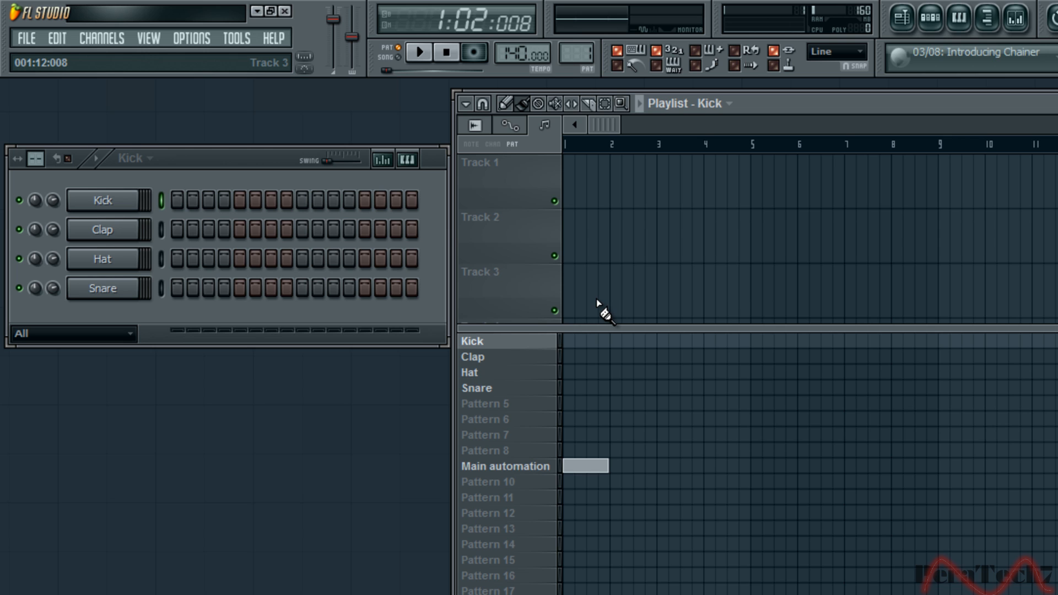
# Turn on the Kick channel's steps 1, 5, 9, 13 and 15
pyautogui.click(103, 201)
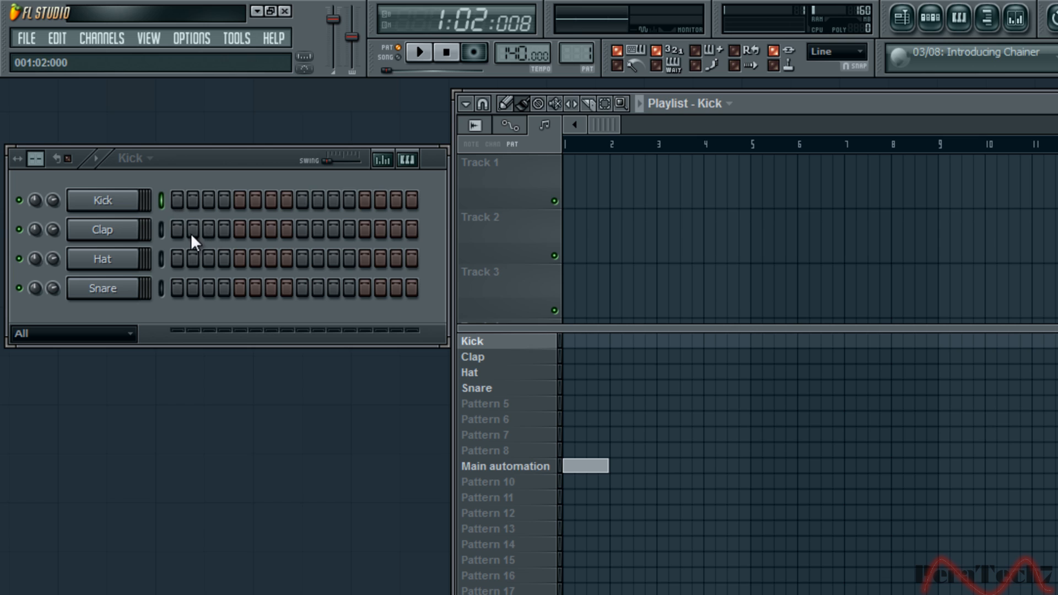
pyautogui.click(176, 200)
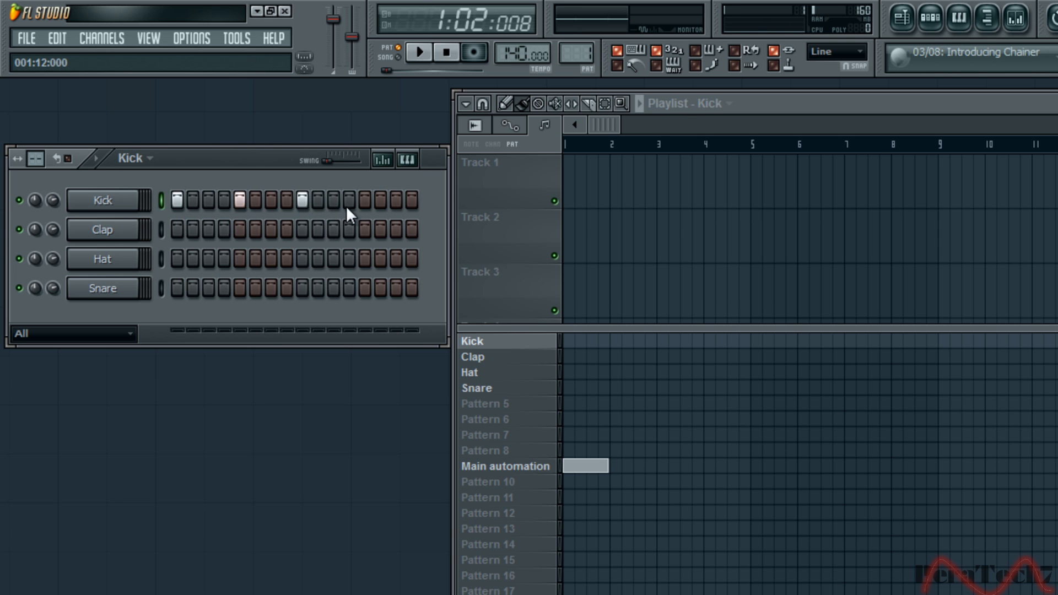
pyautogui.click(364, 199)
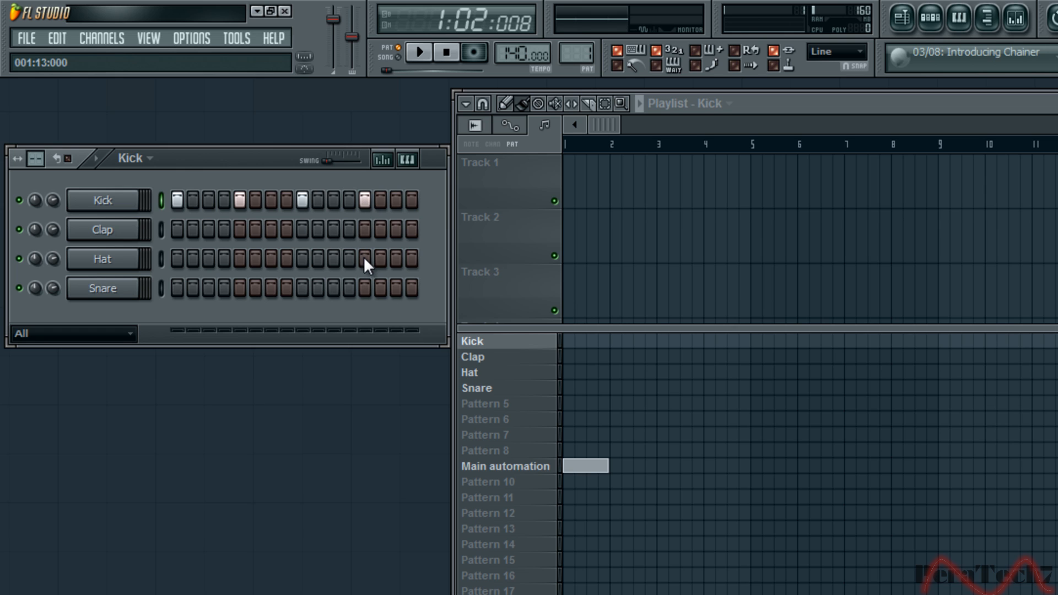
pyautogui.moveTo(369, 265)
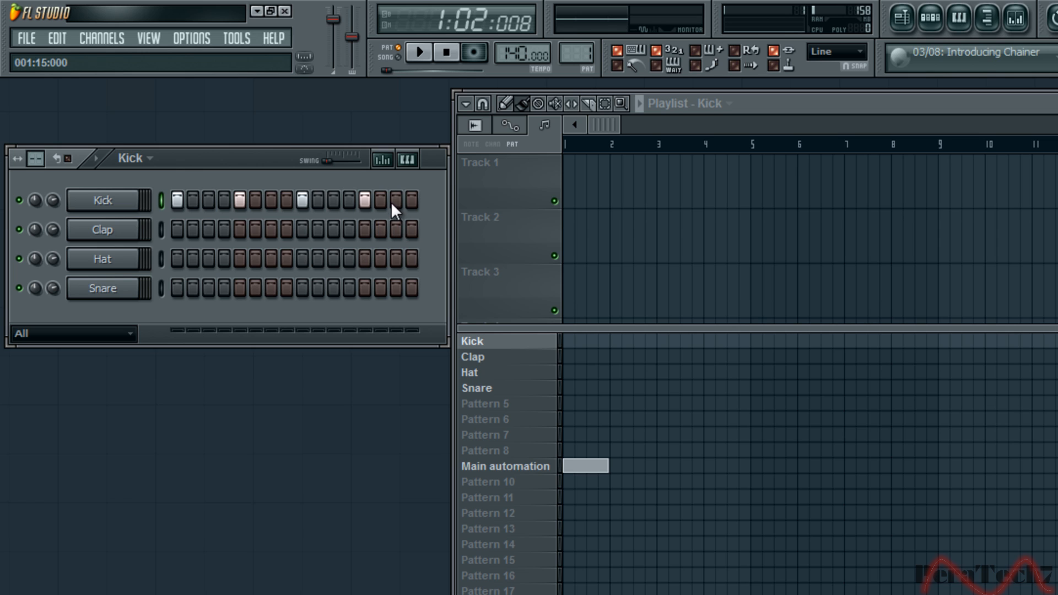
pyautogui.click(397, 200)
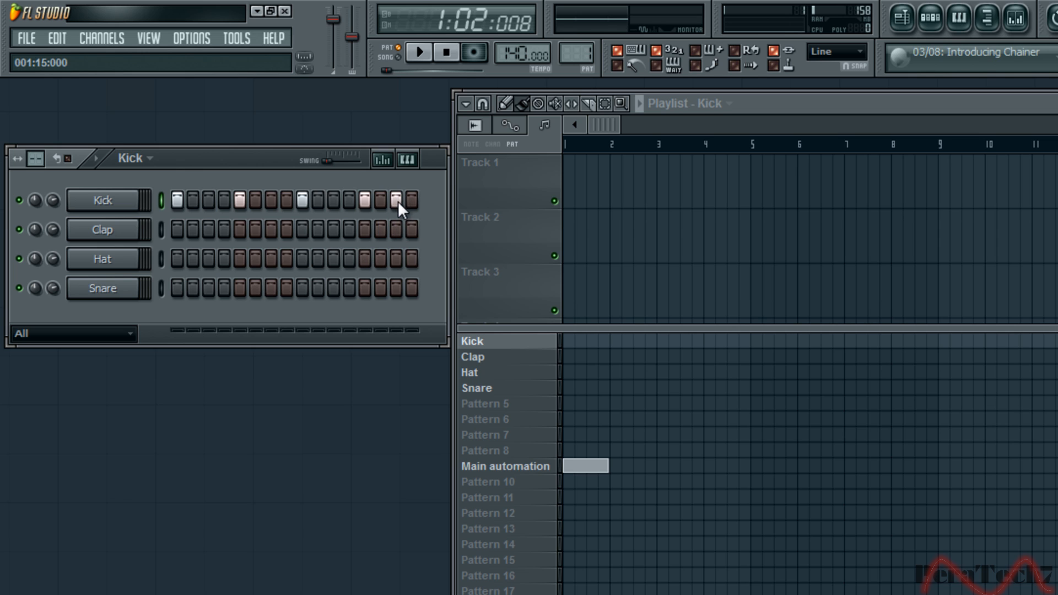
pyautogui.moveTo(405, 234)
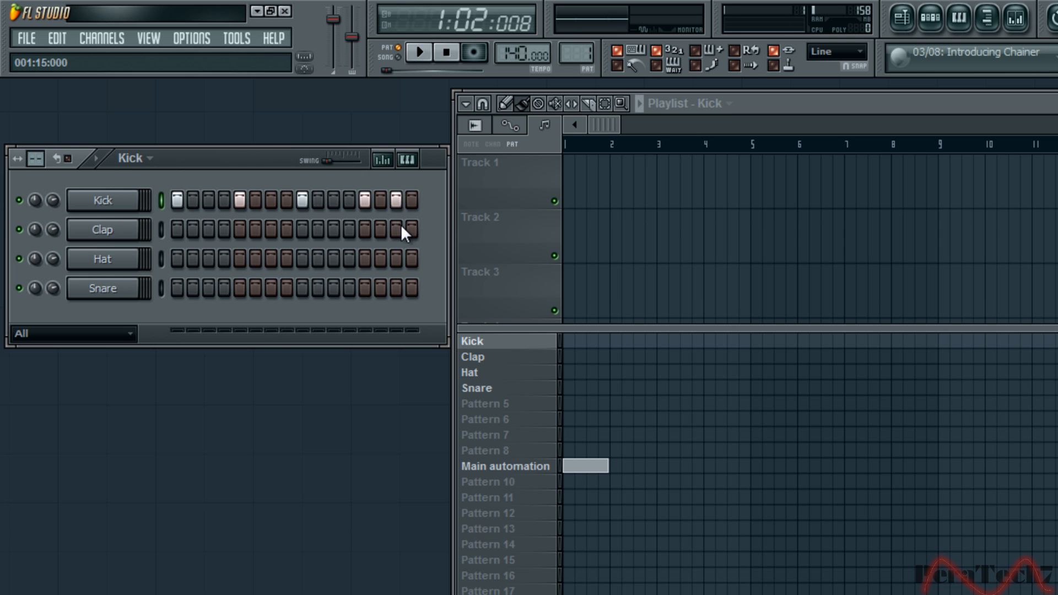
pyautogui.moveTo(101, 165)
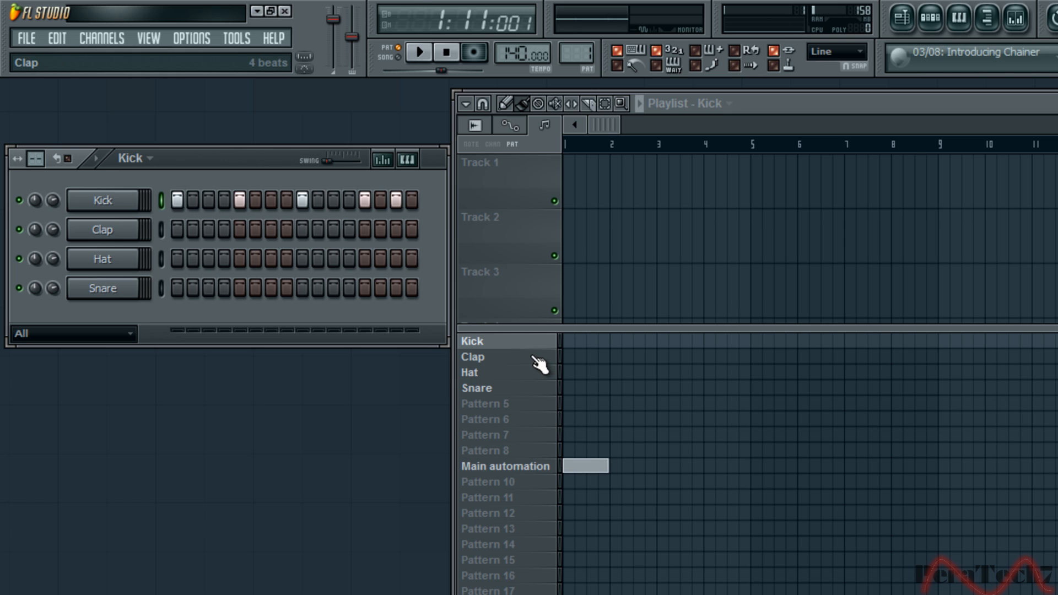
# Add claps on steps 5 and 13 of the Clap pattern
pyautogui.click(472, 357)
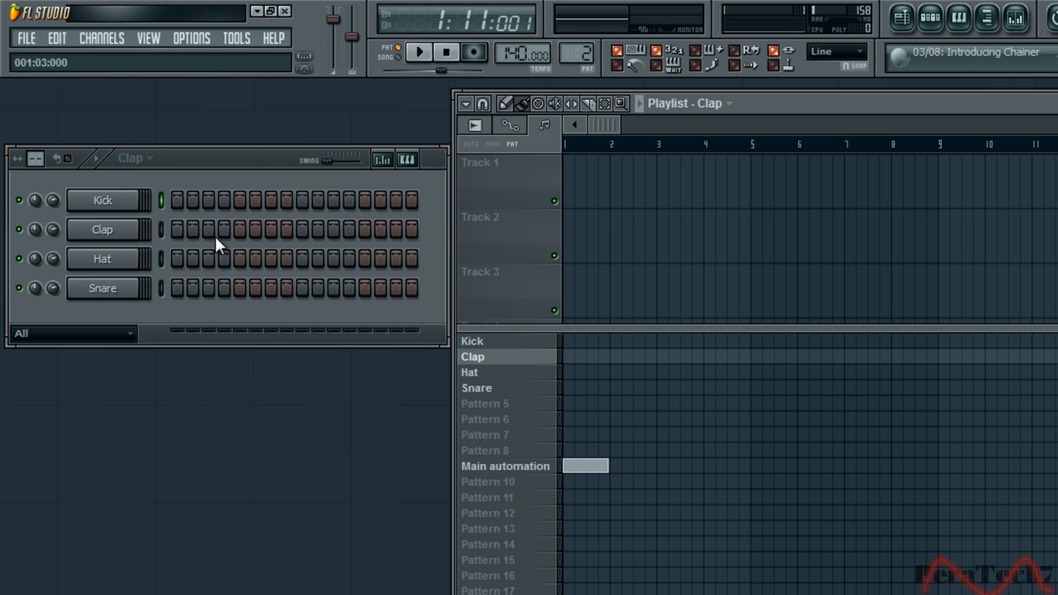
pyautogui.click(238, 229)
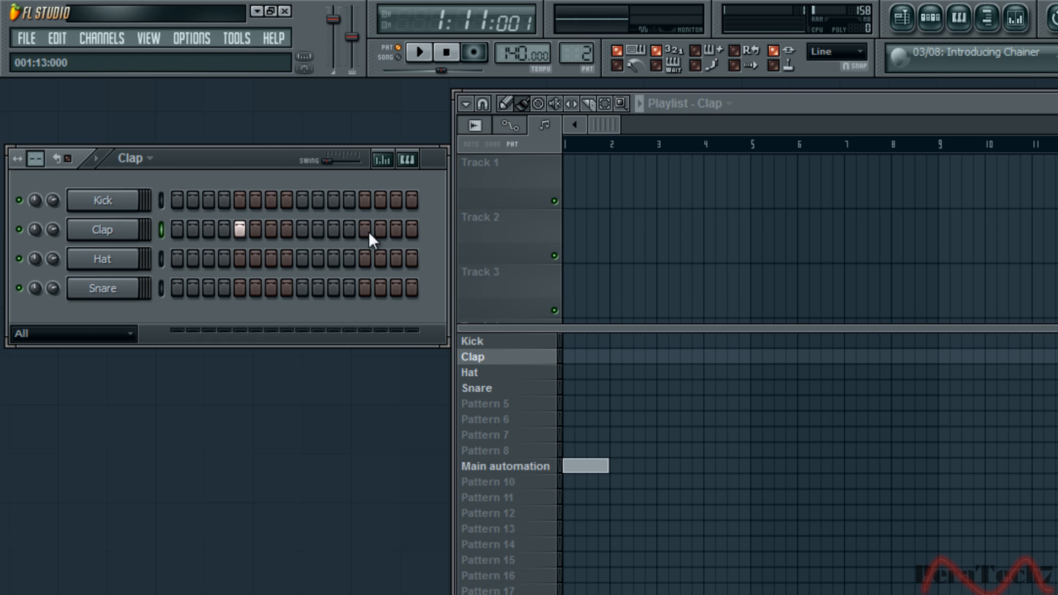
pyautogui.click(367, 229)
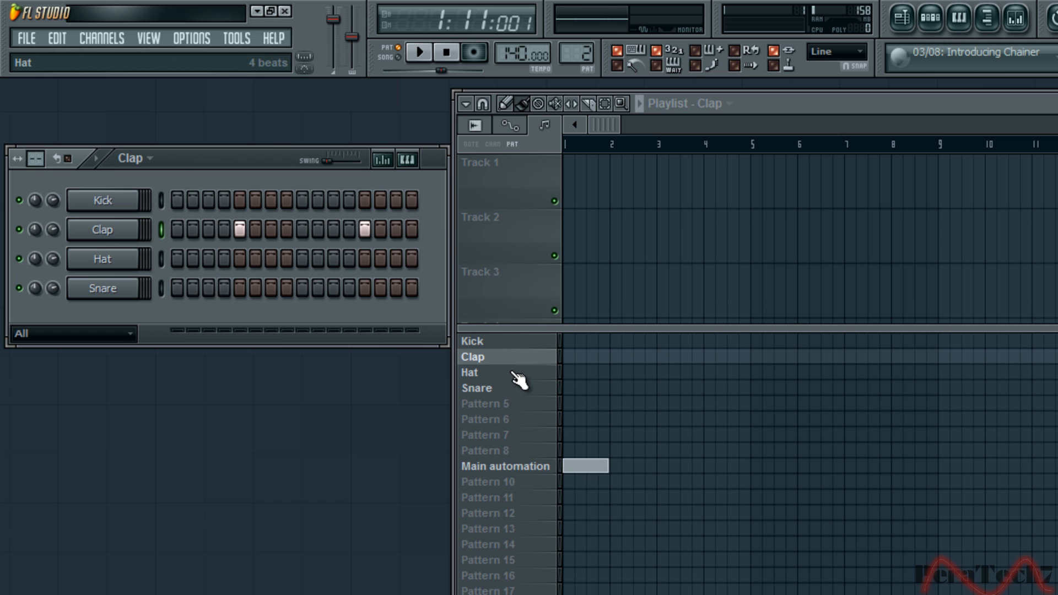
pyautogui.click(472, 357)
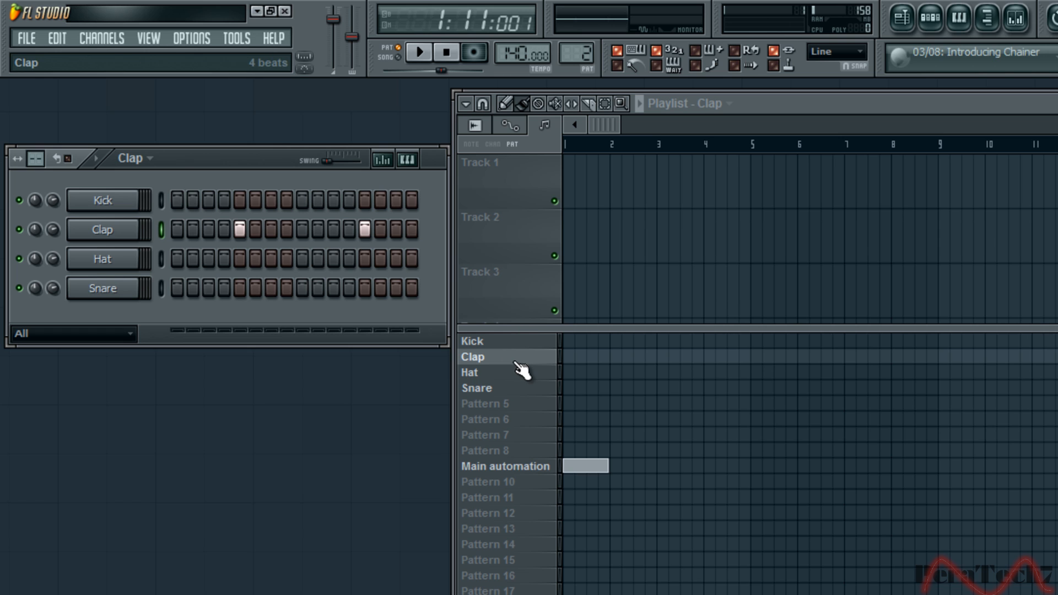
# Add off-beat hat hits, starting on step 3, to the Hat pattern
pyautogui.click(468, 372)
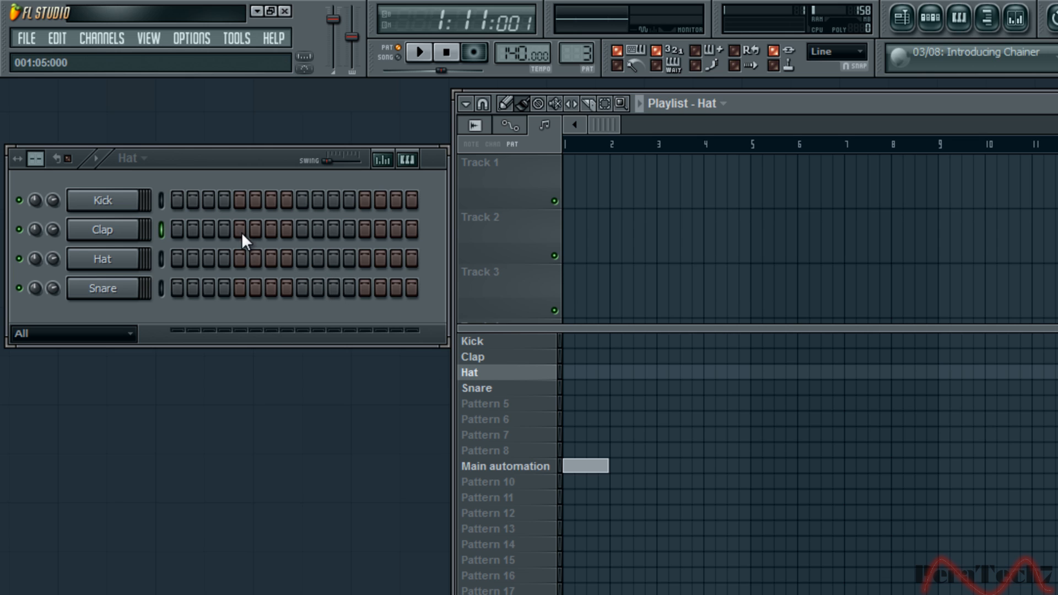
pyautogui.click(209, 258)
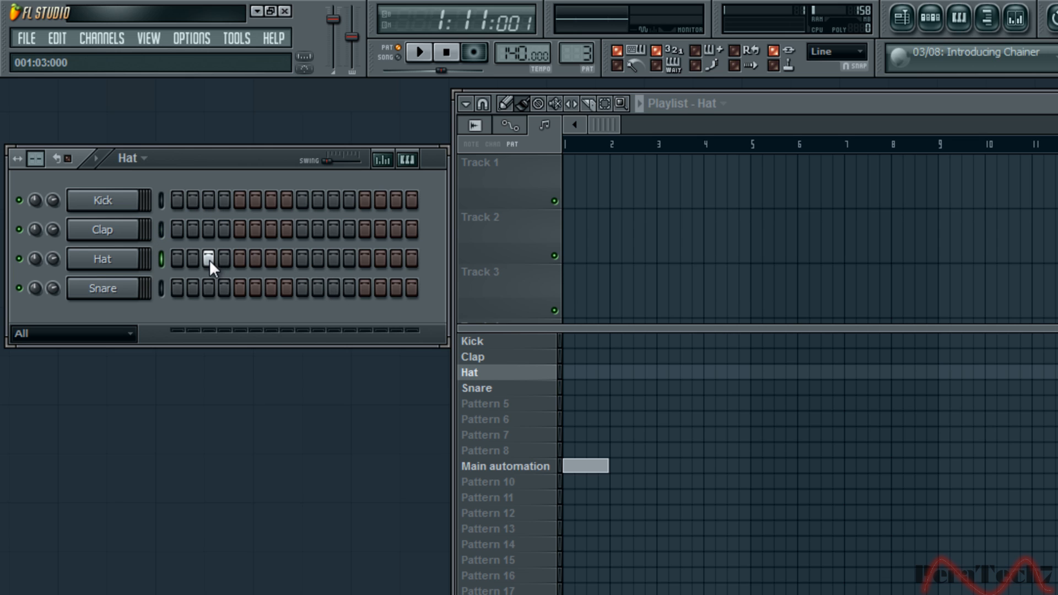
pyautogui.click(331, 258)
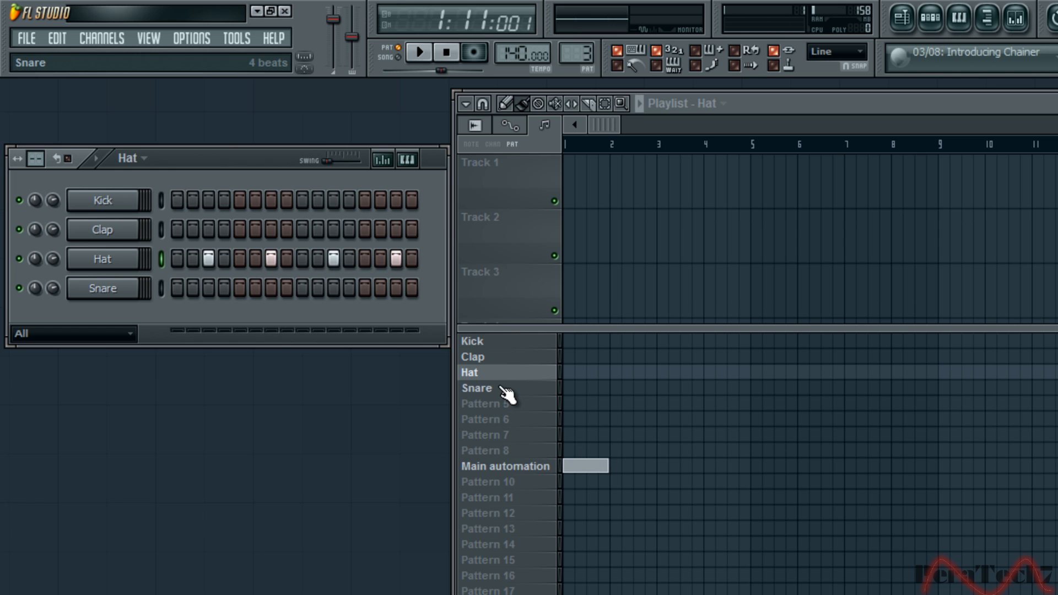
# Add a snare hit on step 5 of the Snare pattern, then reselect Kick
pyautogui.click(476, 387)
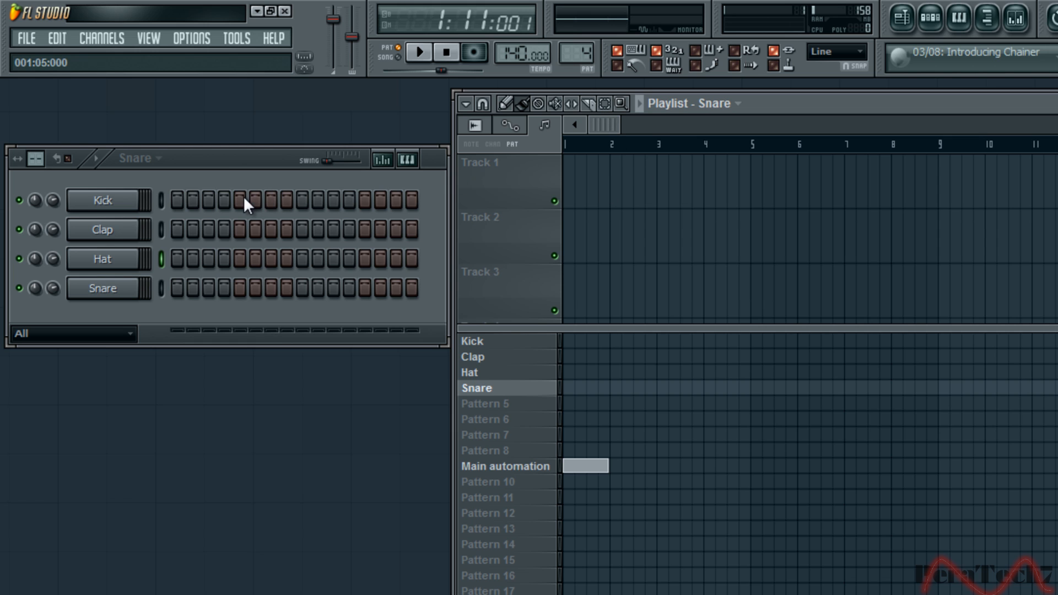
pyautogui.click(238, 199)
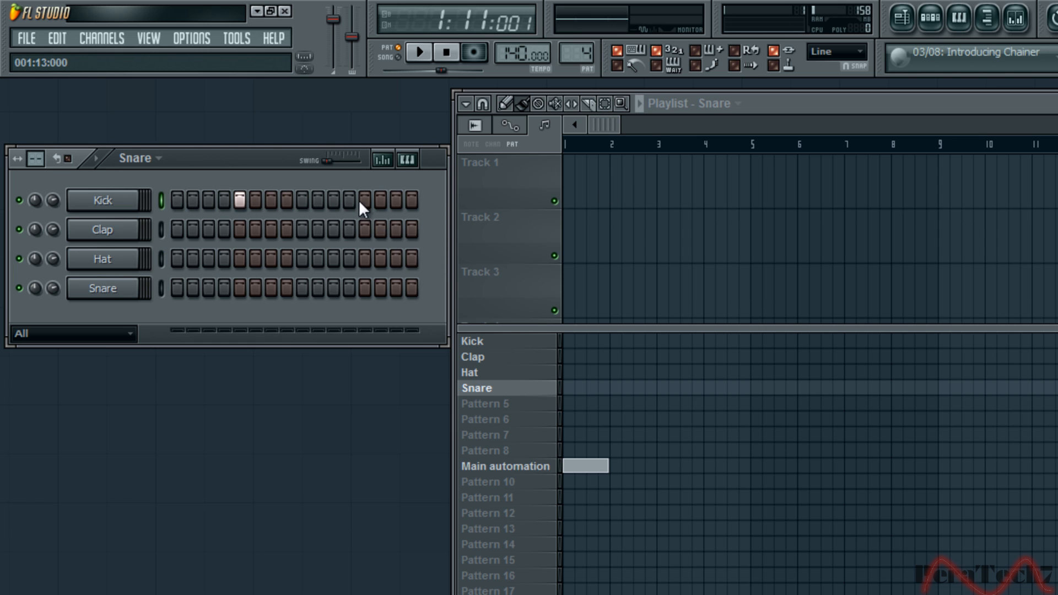
pyautogui.click(364, 199)
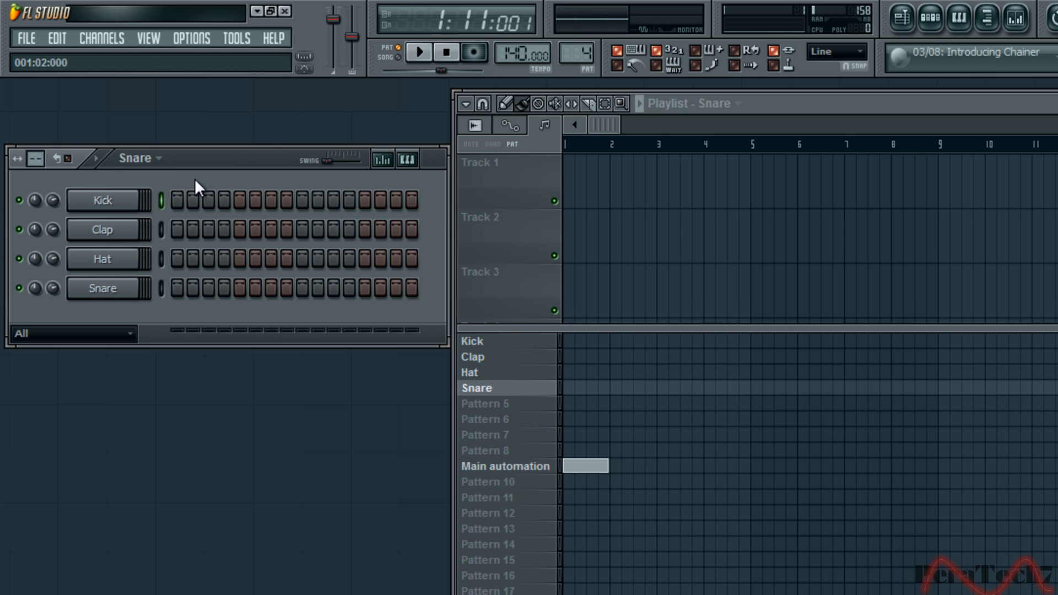
pyautogui.click(237, 288)
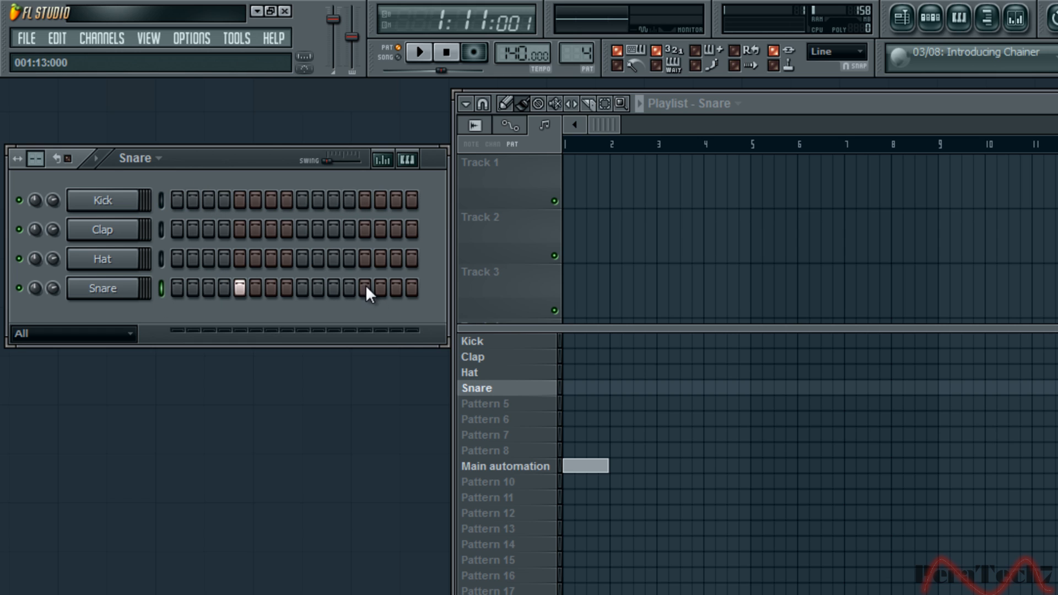
pyautogui.click(472, 356)
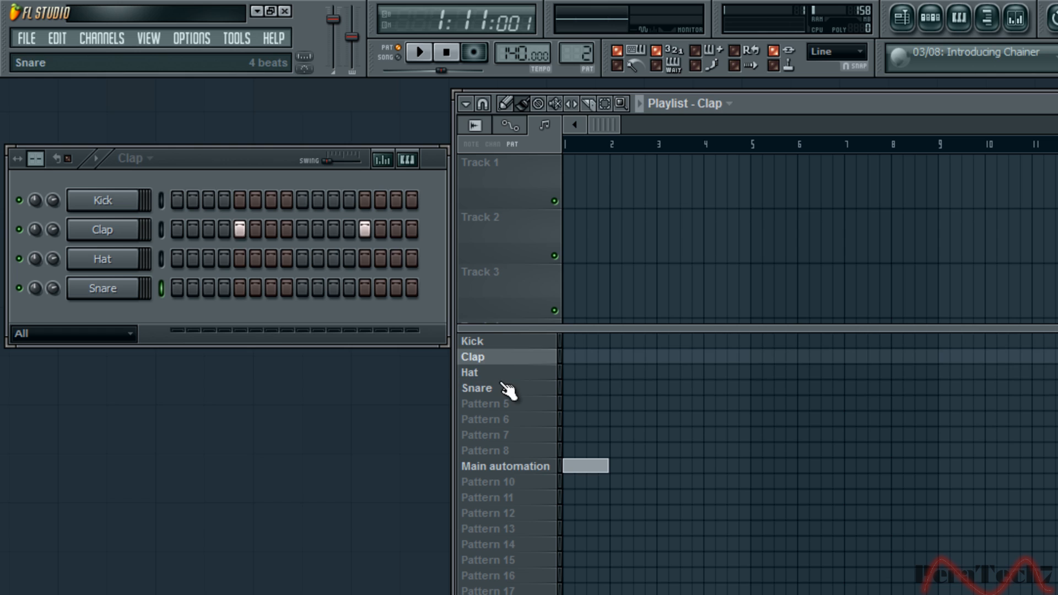
pyautogui.click(472, 340)
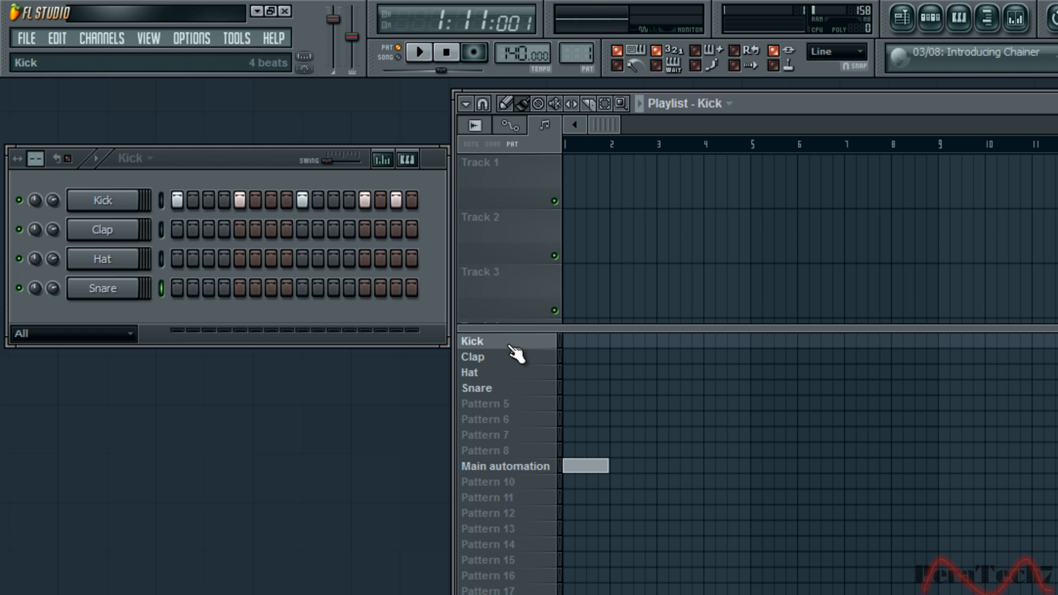
pyautogui.click(476, 388)
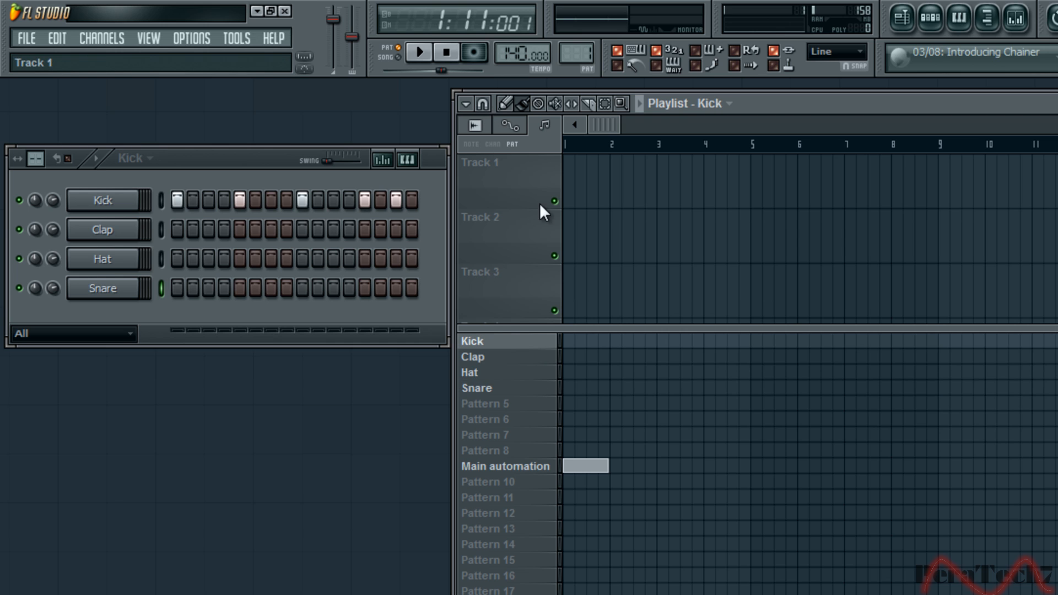
pyautogui.click(483, 104)
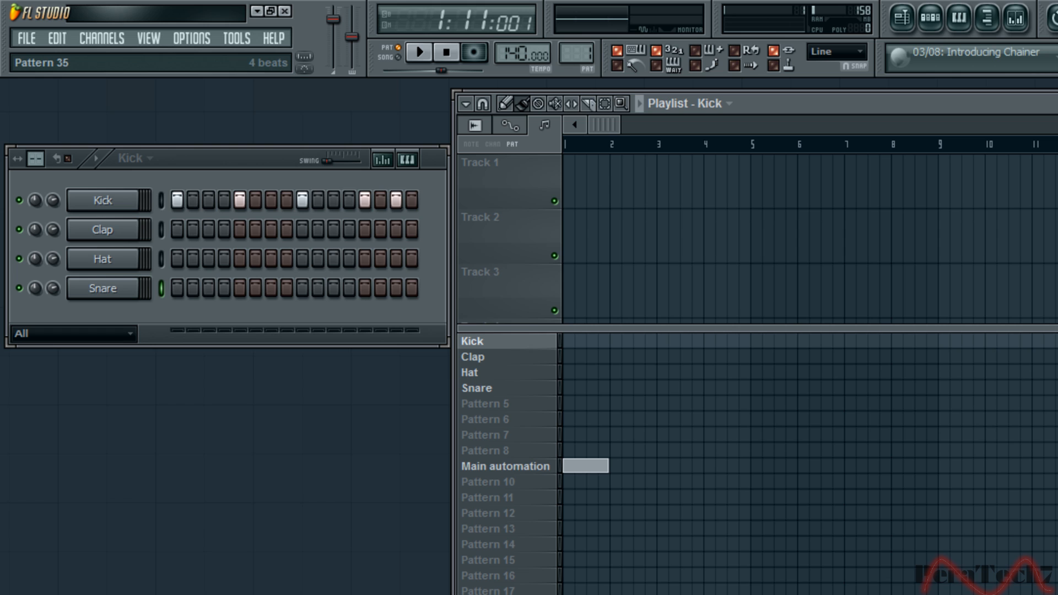
pyautogui.click(481, 103)
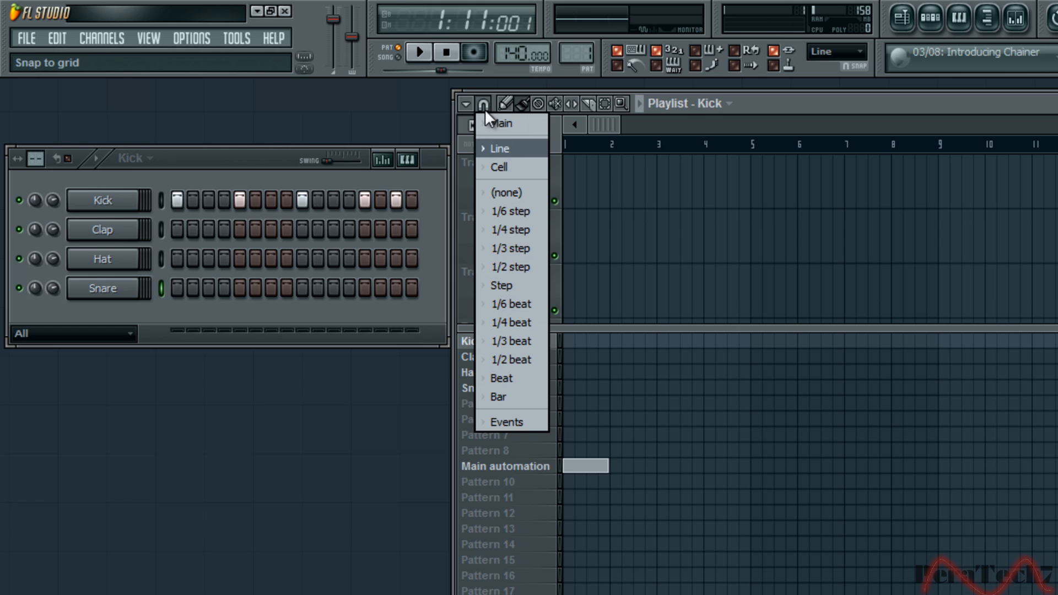
pyautogui.click(499, 147)
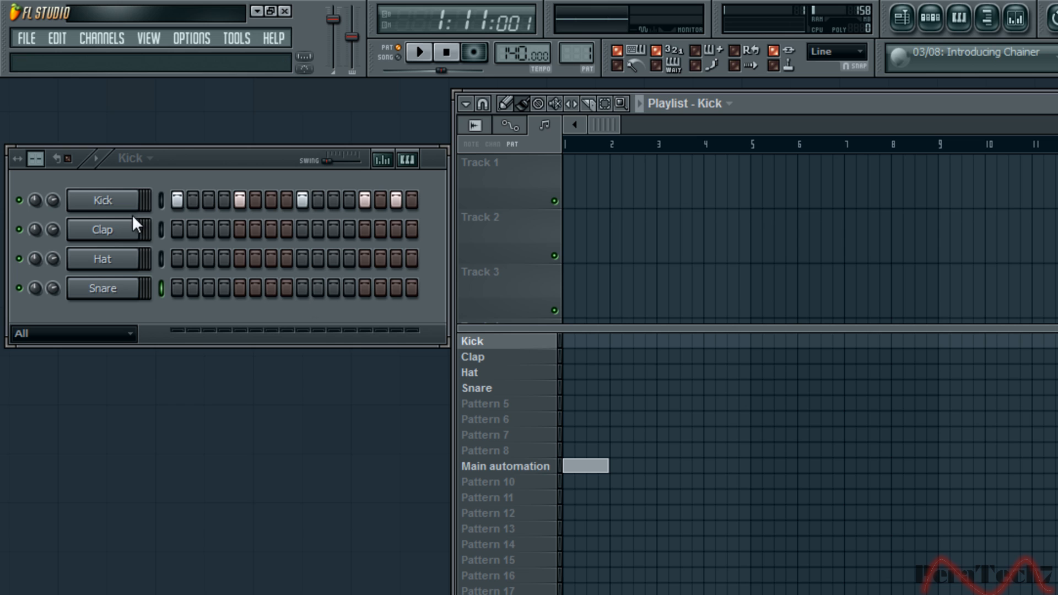
pyautogui.moveTo(615, 114)
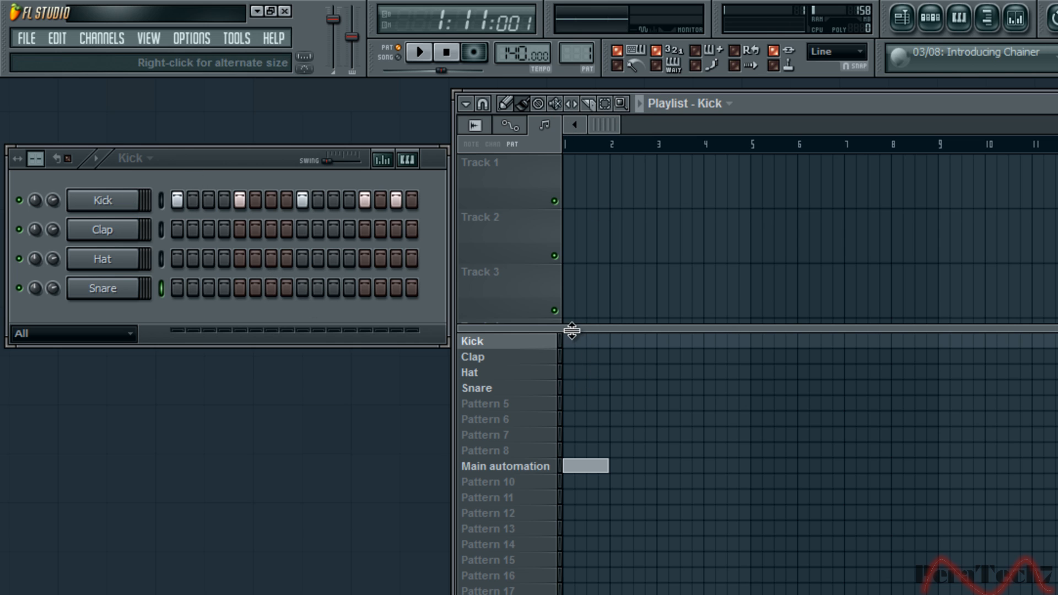
# Paint Kick blocks across bars 1–8 and Clap blocks from bar 3 to 8
pyautogui.click(630, 340)
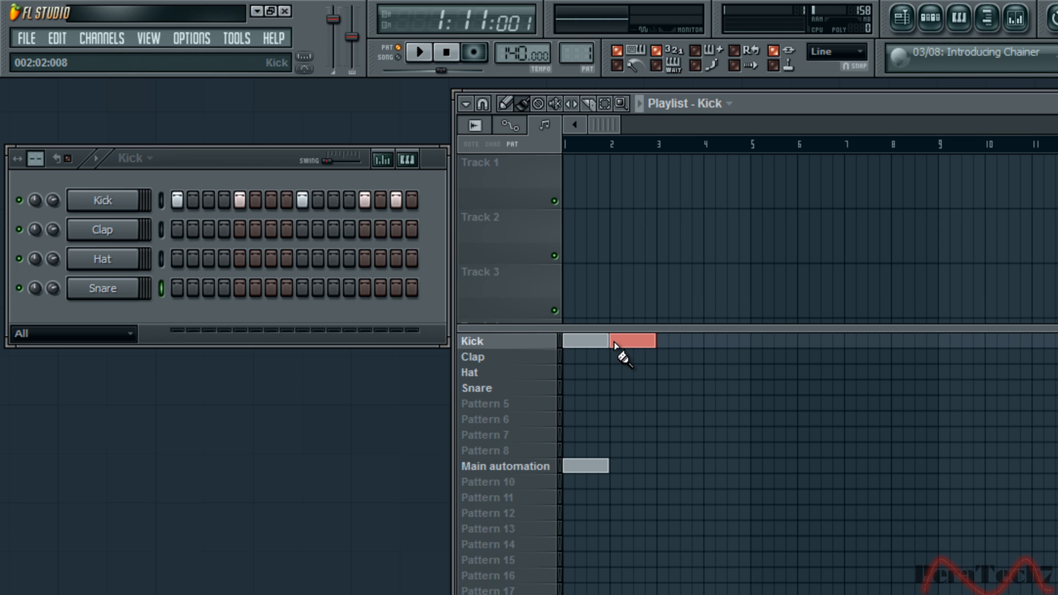
pyautogui.moveTo(613, 340); pyautogui.dragTo(823, 340)
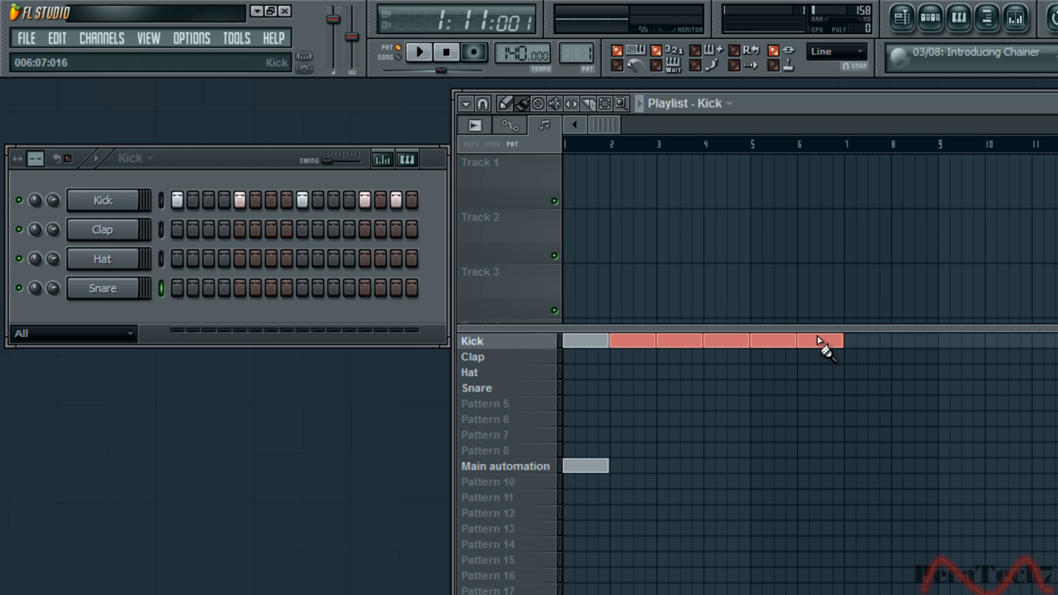
pyautogui.moveTo(817, 341); pyautogui.dragTo(936, 340)
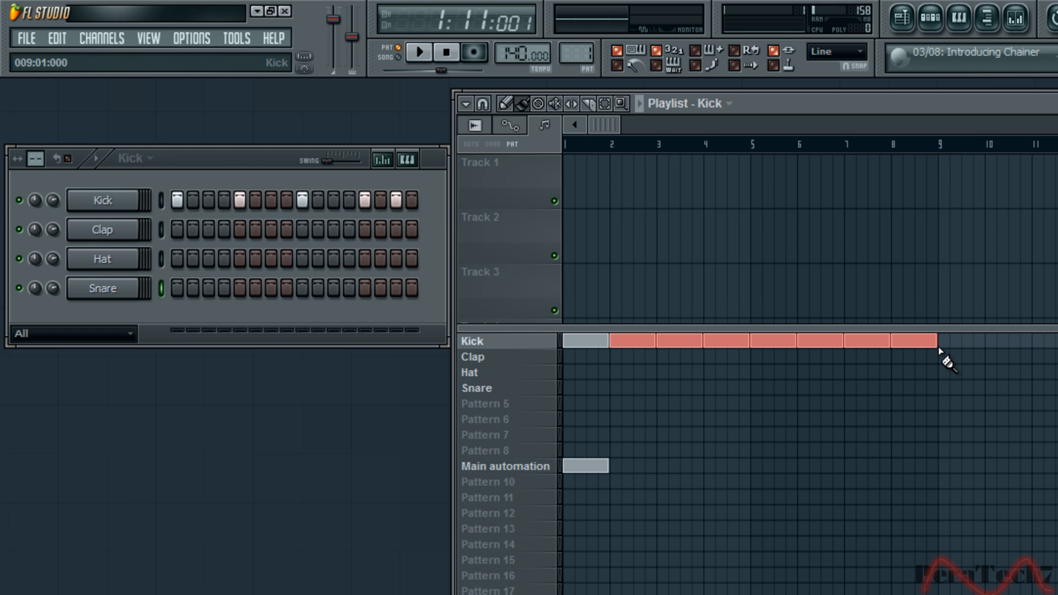
pyautogui.click(472, 356)
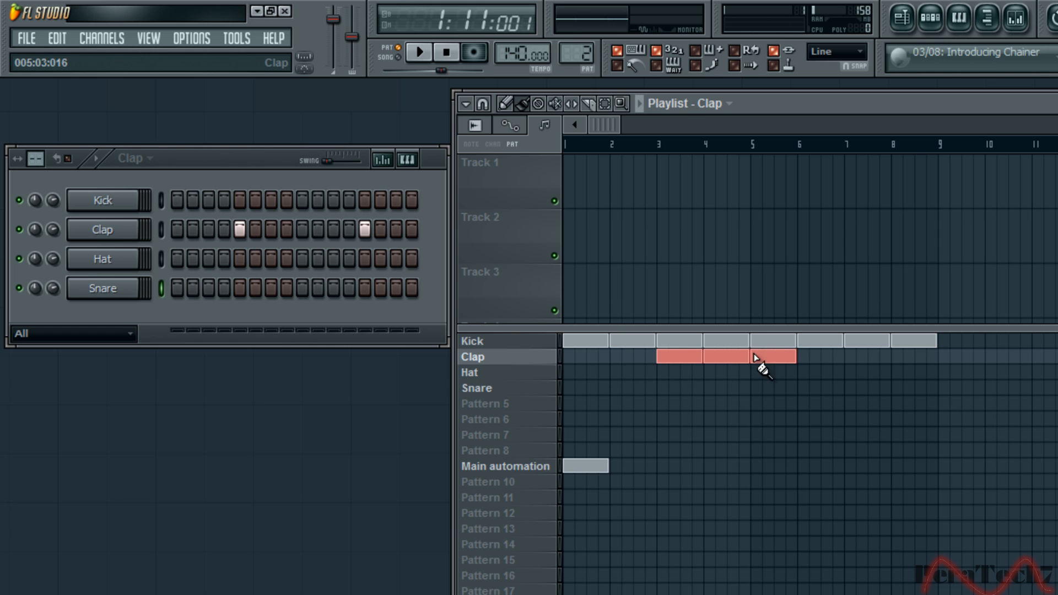
pyautogui.moveTo(792, 356); pyautogui.dragTo(934, 356)
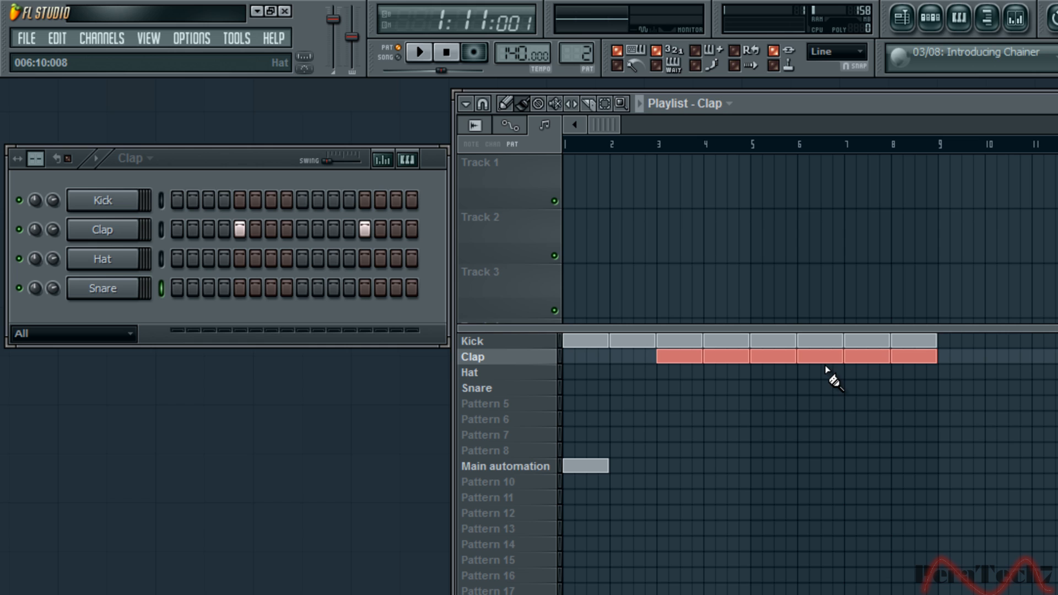
pyautogui.click(469, 372)
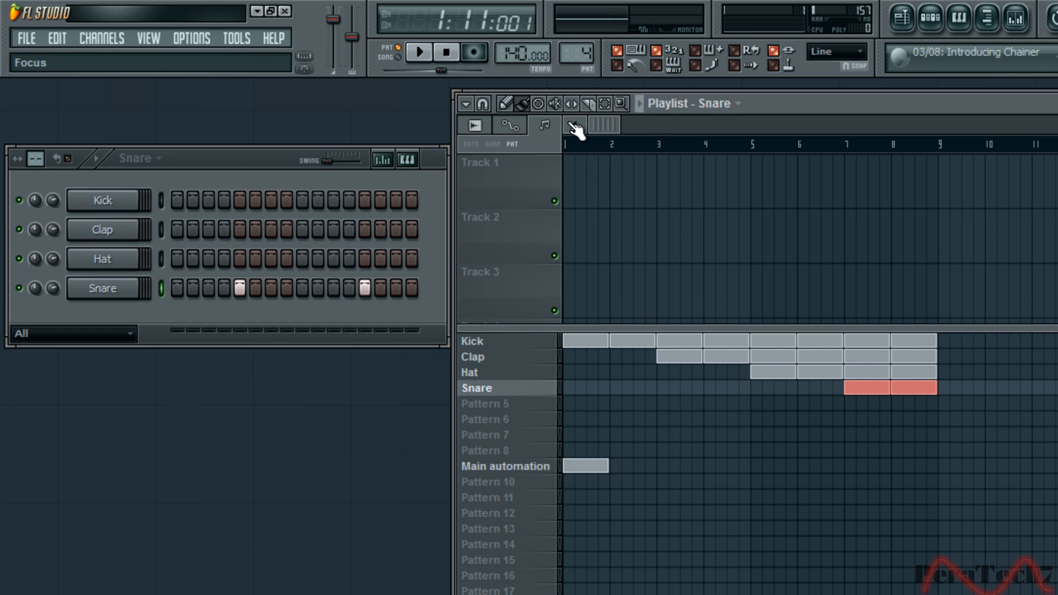
pyautogui.click(417, 53)
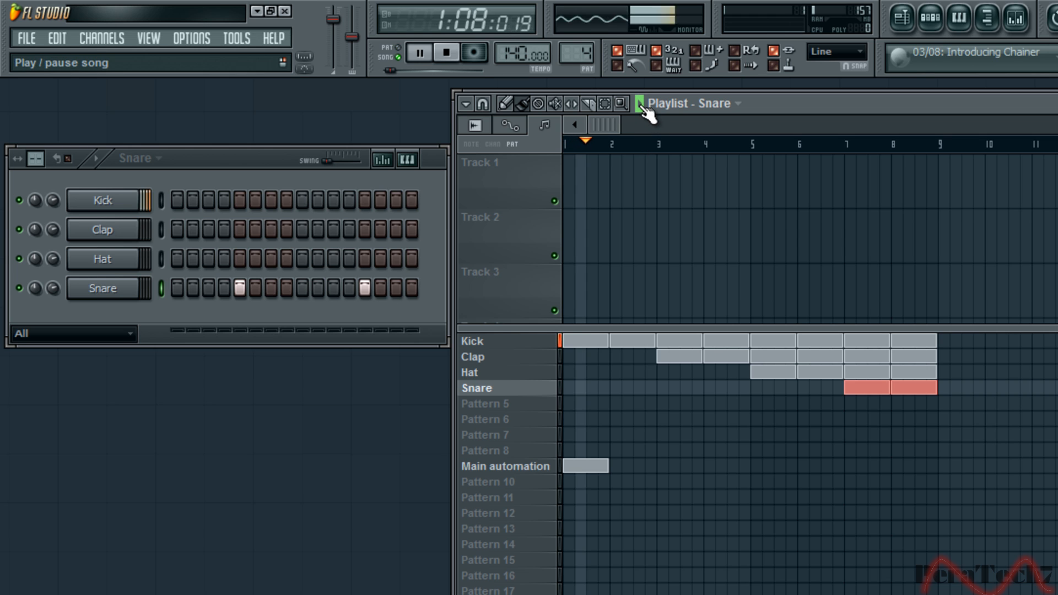
pyautogui.click(418, 53)
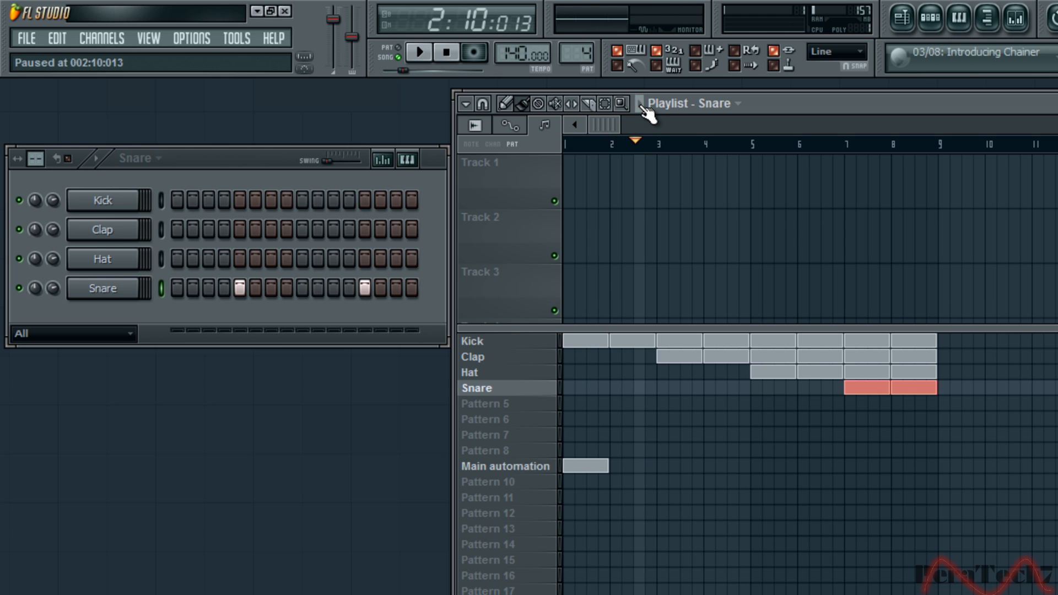
pyautogui.click(417, 53)
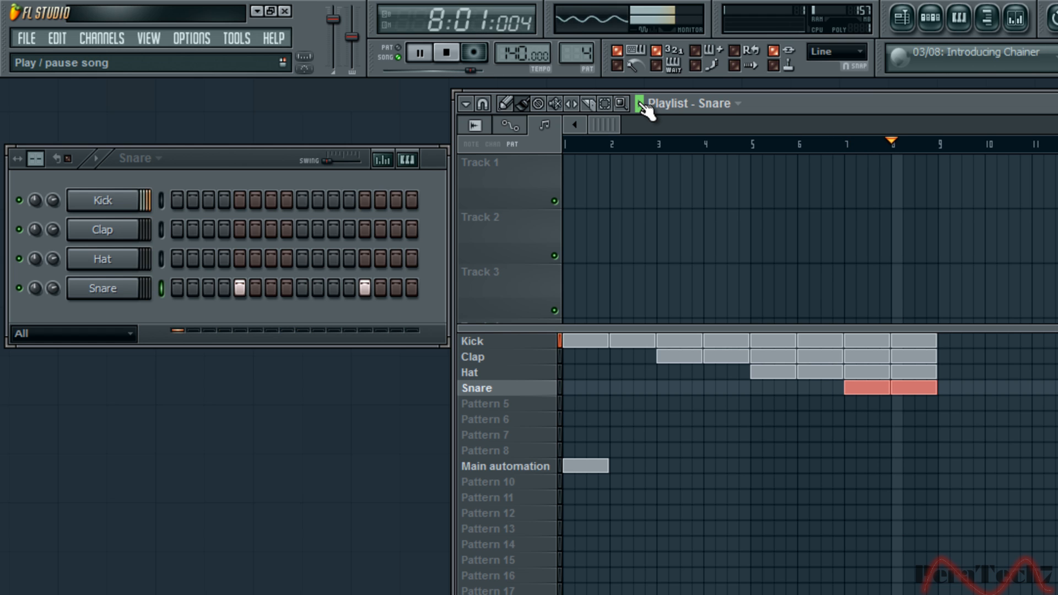
pyautogui.click(417, 53)
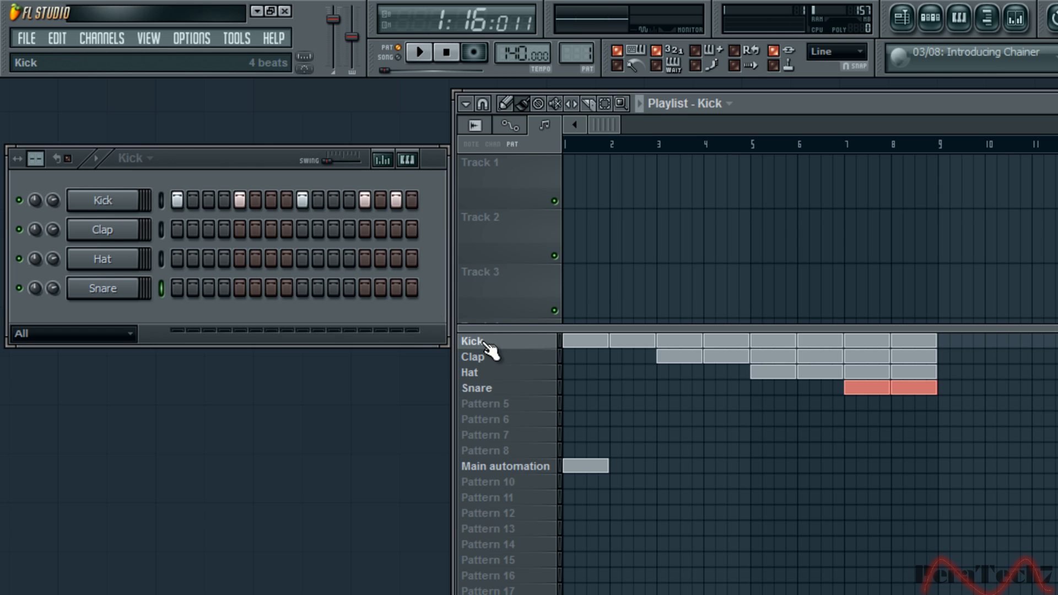
pyautogui.click(471, 341)
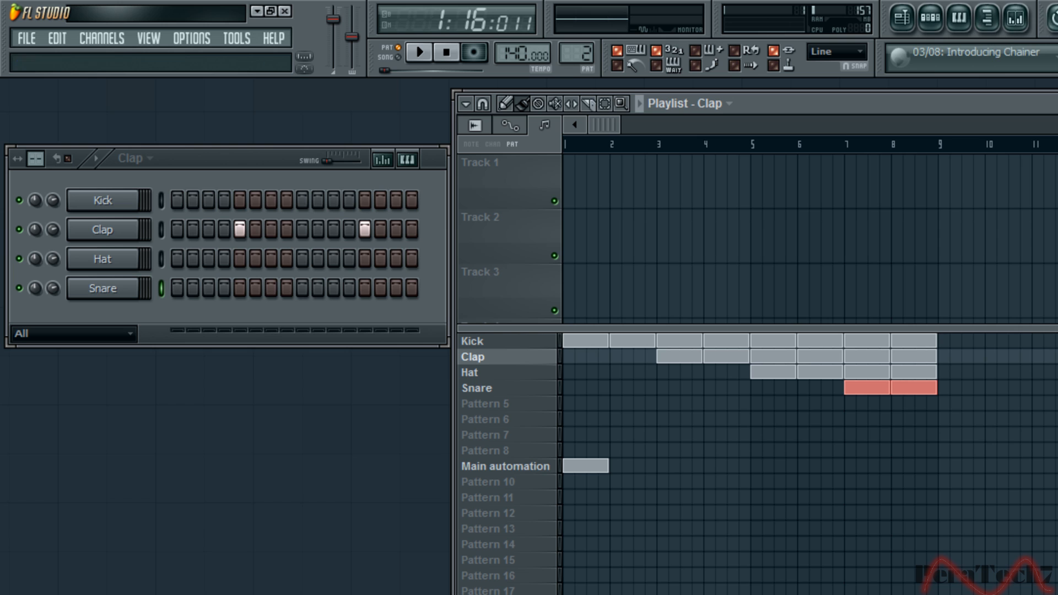
pyautogui.moveTo(602, 348)
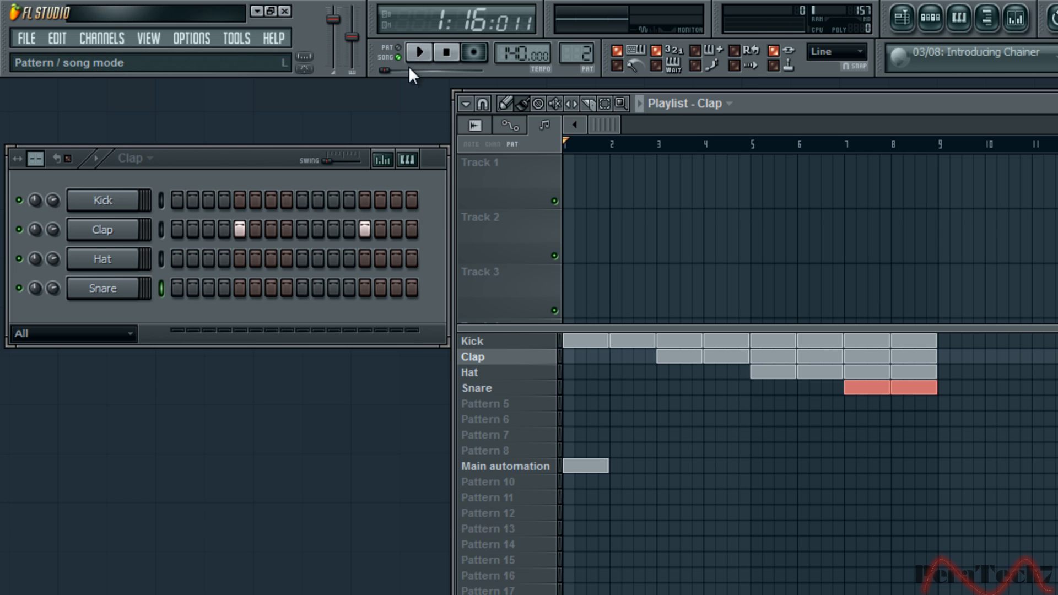
pyautogui.click(418, 52)
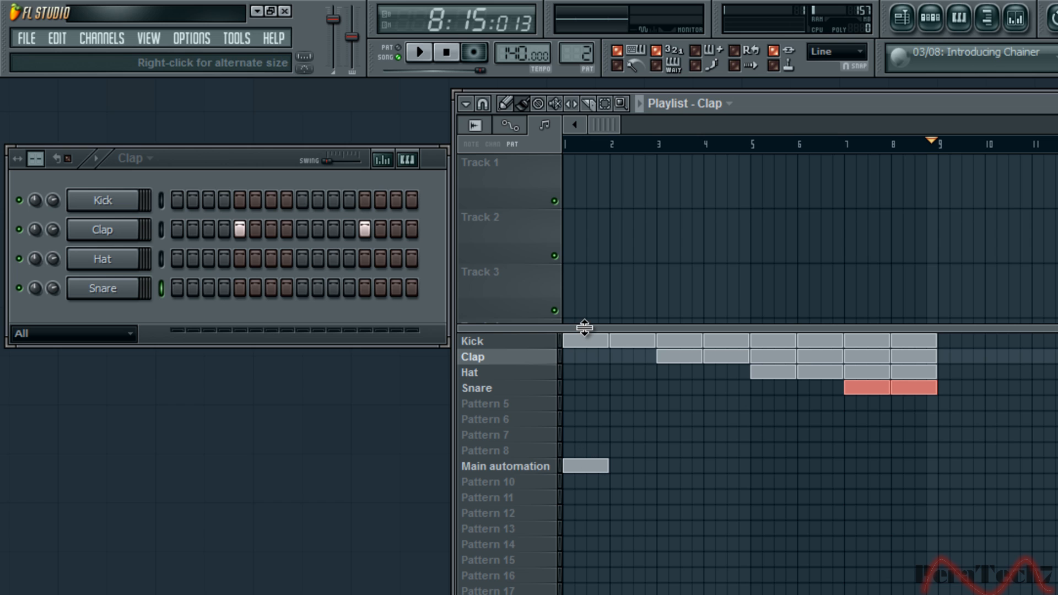
pyautogui.moveTo(524, 332)
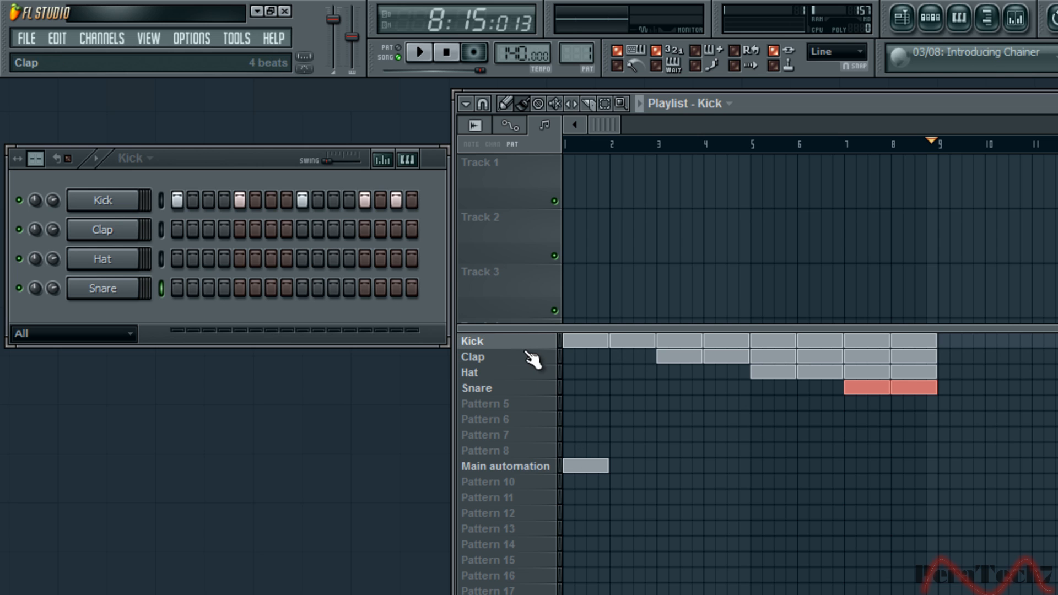
# Clone the Kick pattern as Kick #2
pyautogui.click(472, 340)
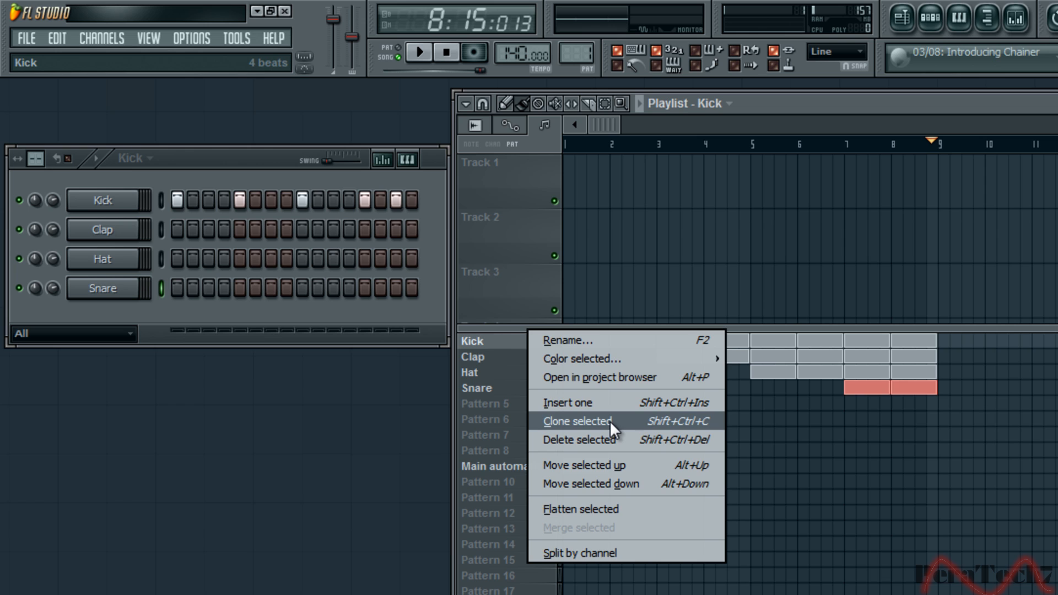
pyautogui.click(575, 420)
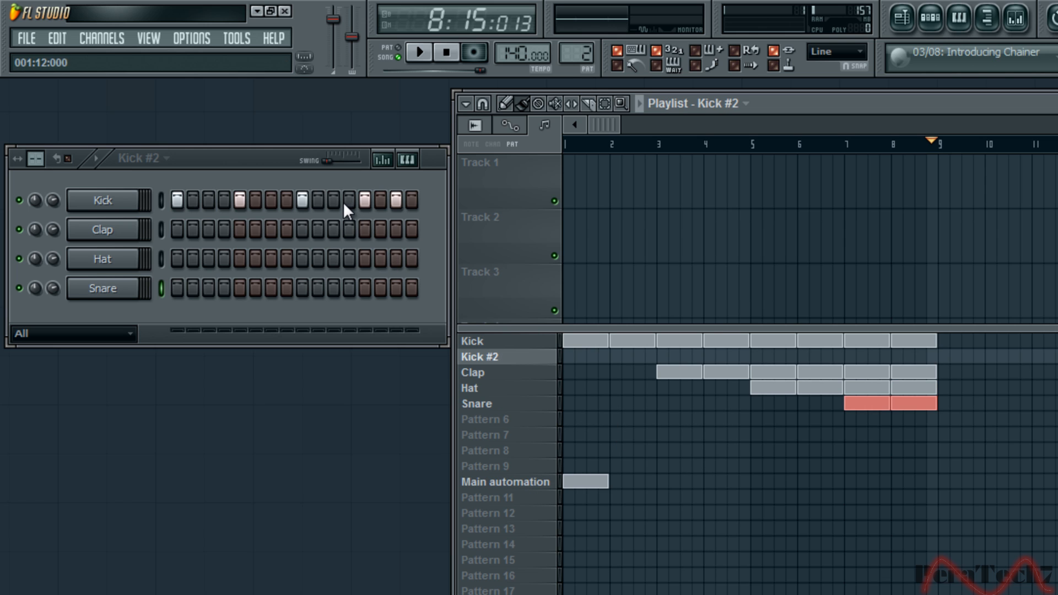
pyautogui.moveTo(349, 227)
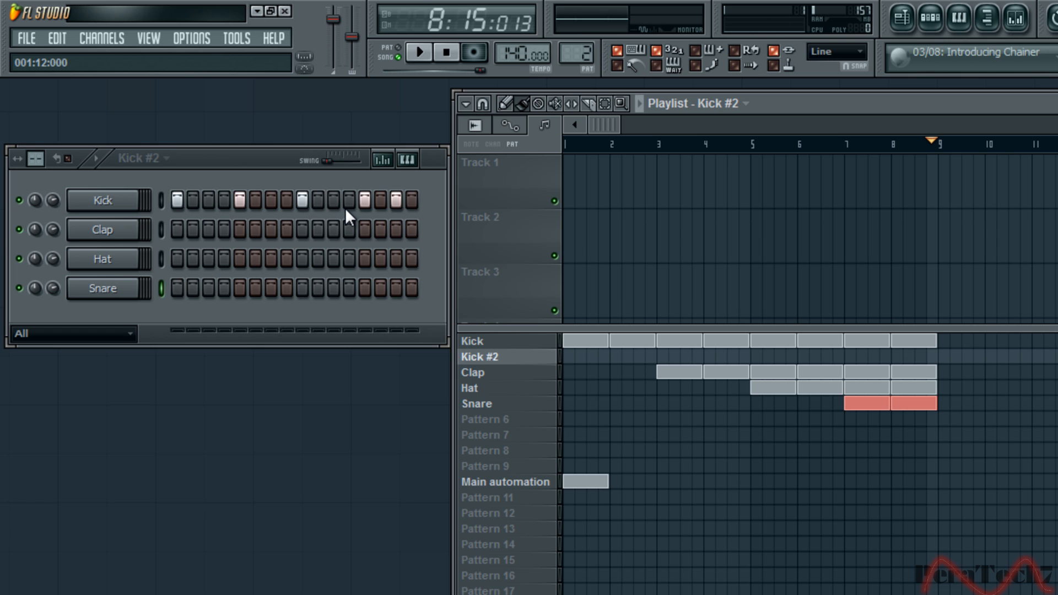
pyautogui.moveTo(357, 212)
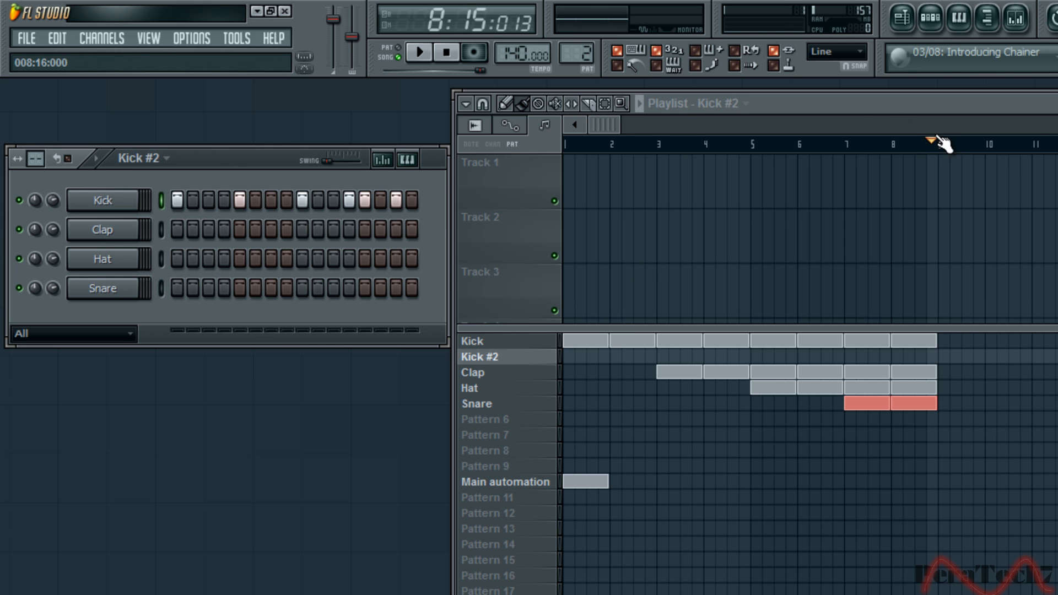
# Paint Kick #2 blocks and extend the Clap blocks back toward bar 1
pyautogui.click(417, 53)
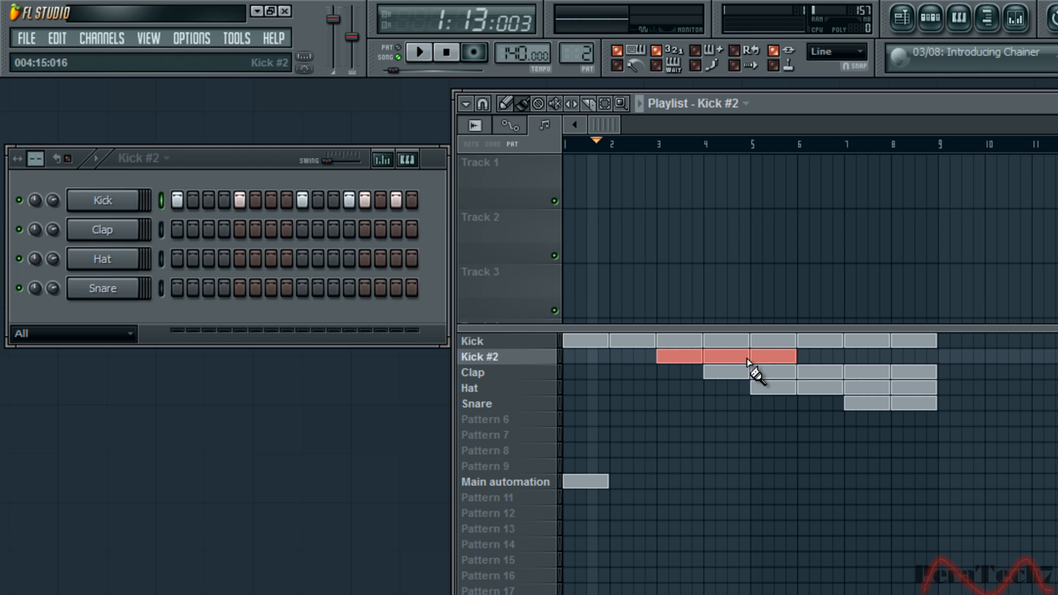
pyautogui.click(418, 52)
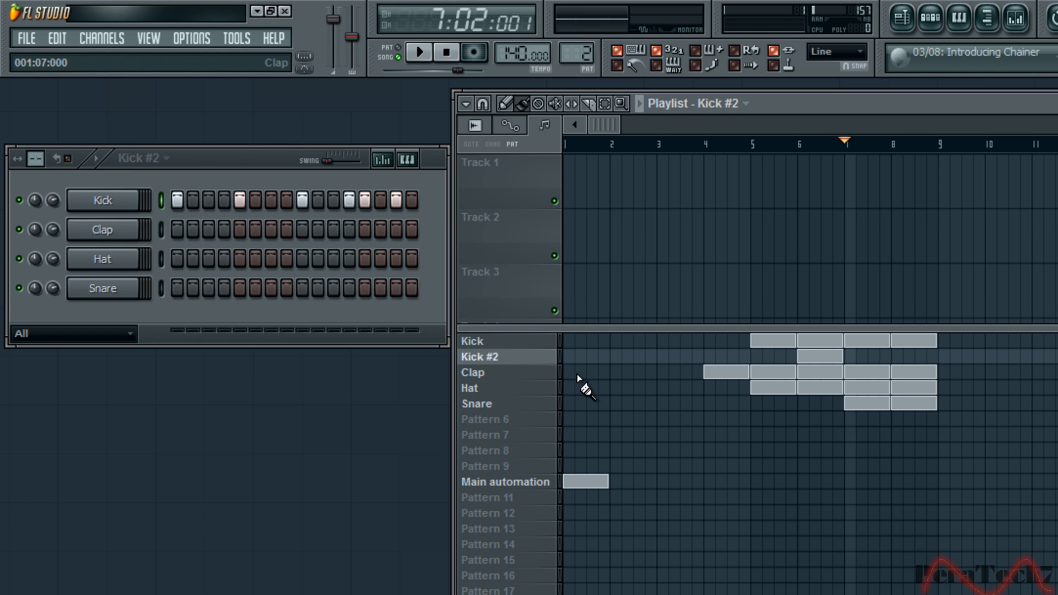
pyautogui.moveTo(574, 371); pyautogui.dragTo(694, 371)
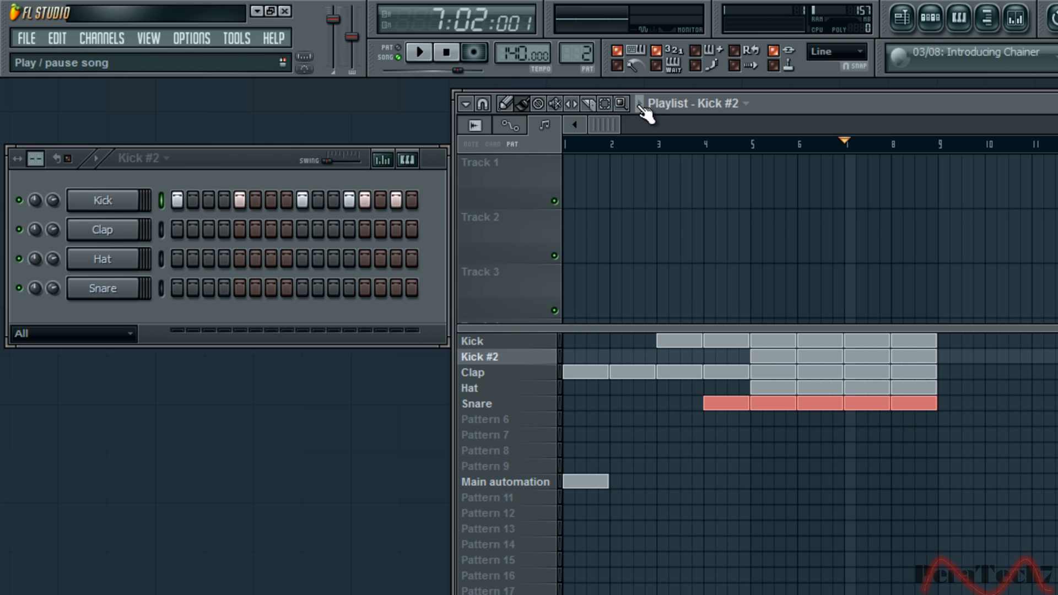
pyautogui.click(565, 144)
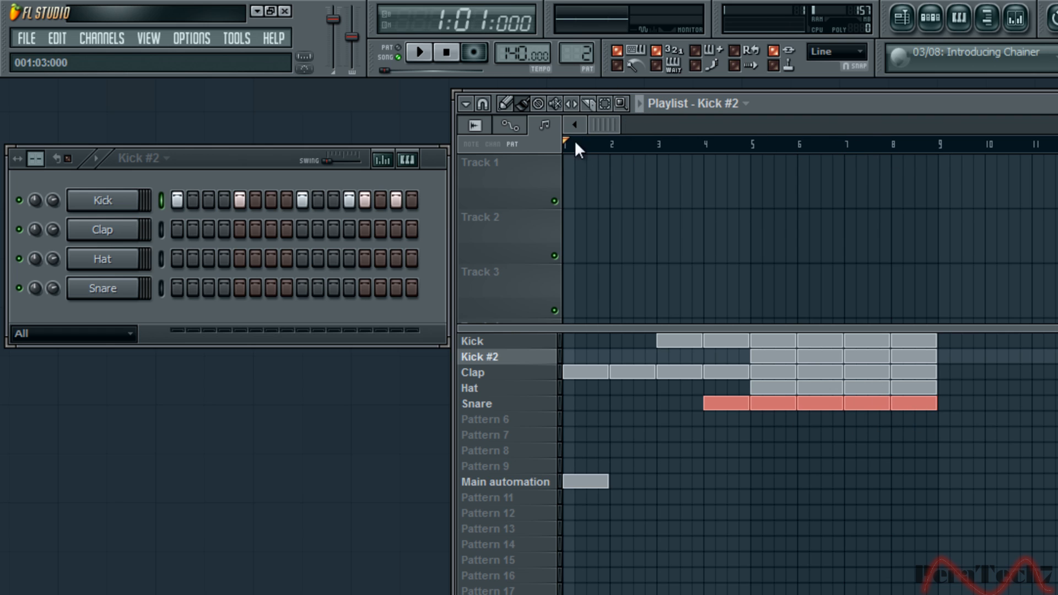
pyautogui.click(417, 52)
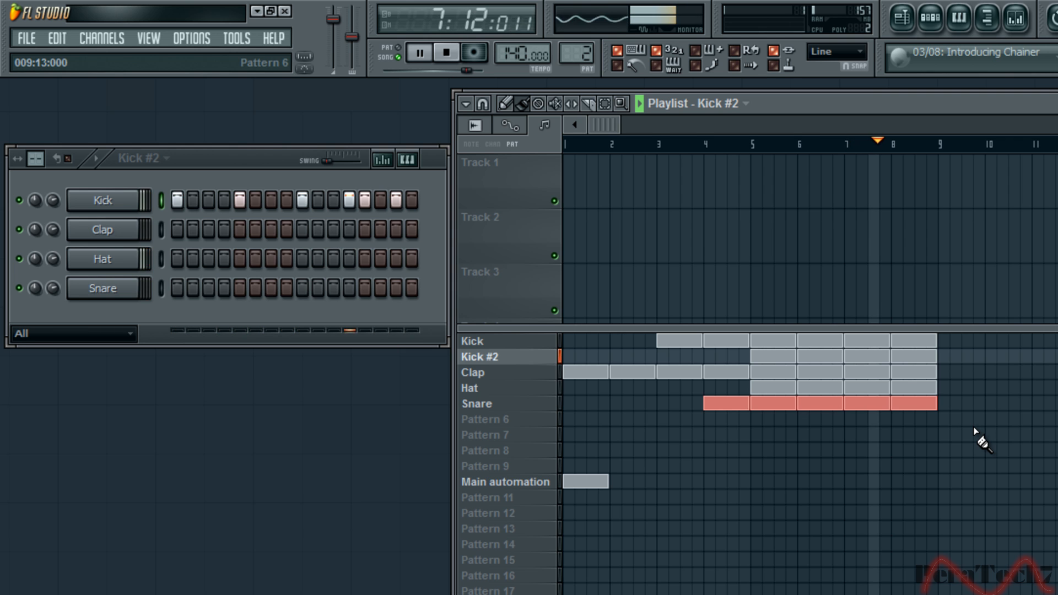
pyautogui.click(417, 51)
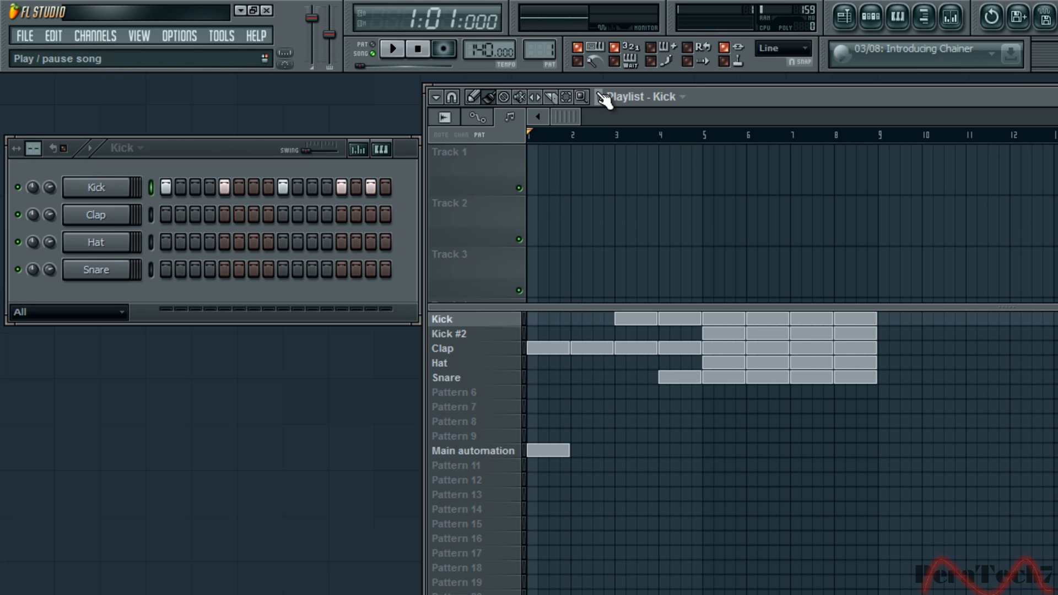
# Play the arrangement, then play it again at the slower tempo
pyautogui.click(391, 48)
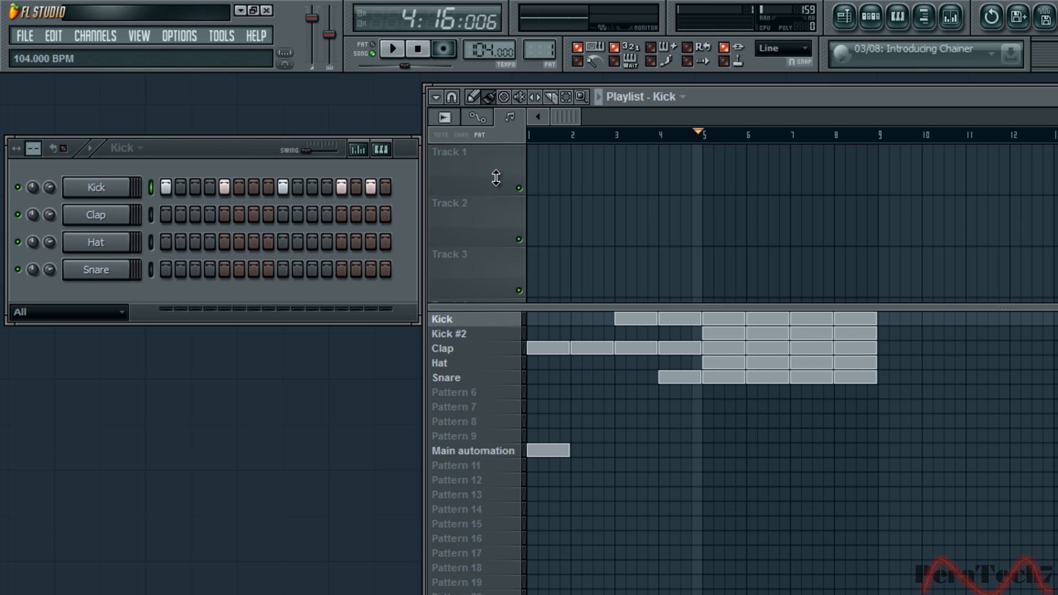
pyautogui.moveTo(666, 66)
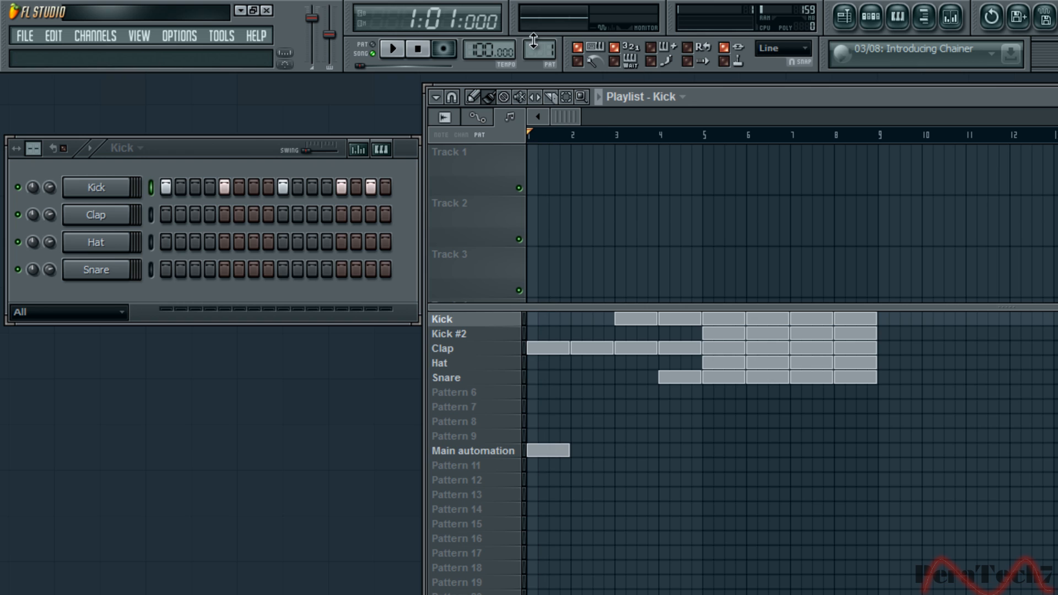
pyautogui.click(391, 49)
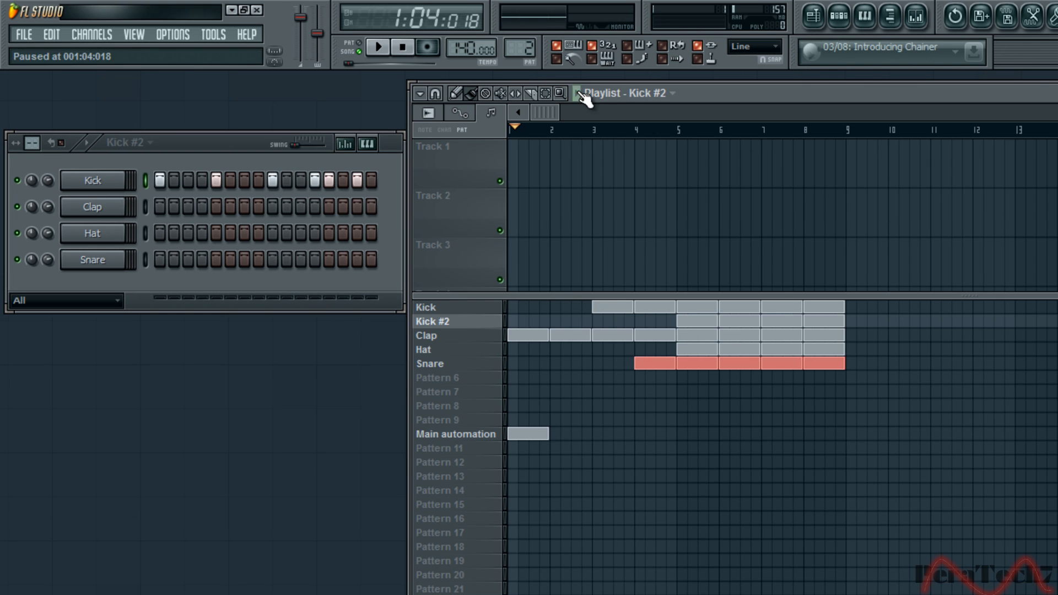
pyautogui.moveTo(614, 298)
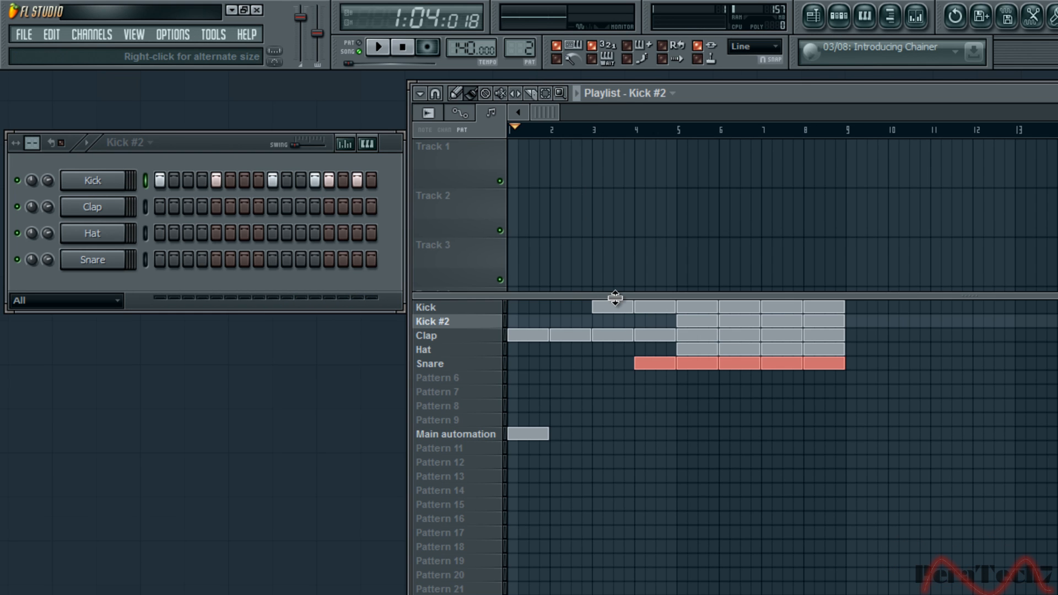